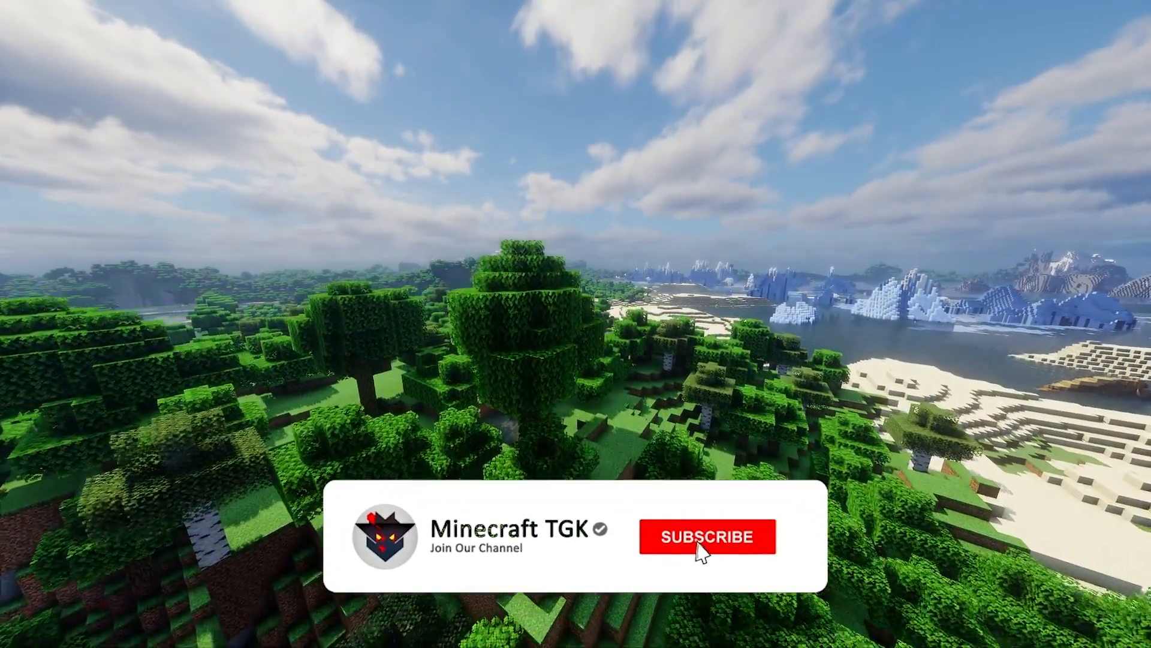
Download the Iris installer jar, quit Opera, and launch the installer from the desktop
left_click(708, 536)
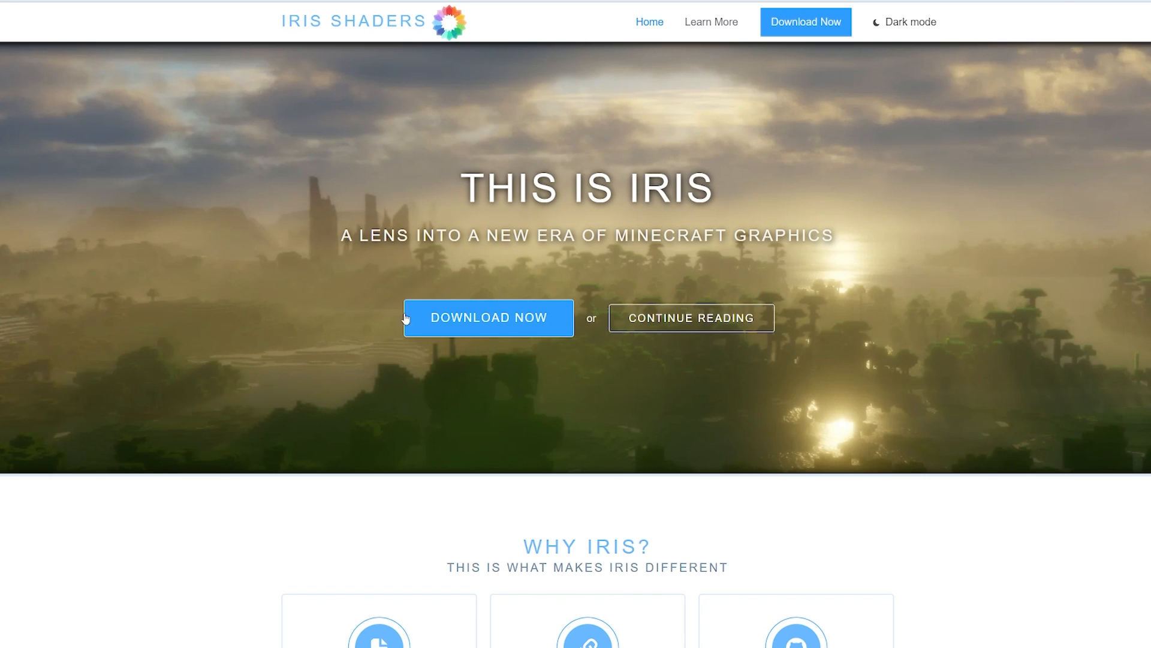
mouse_move(493, 331)
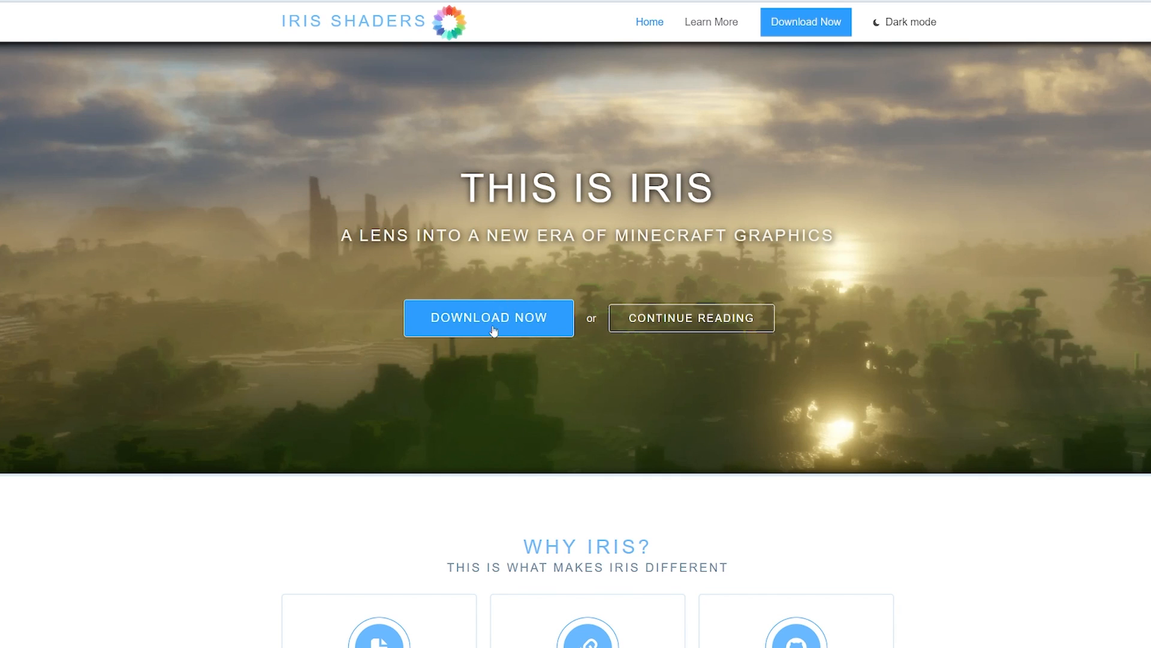
mouse_move(456, 316)
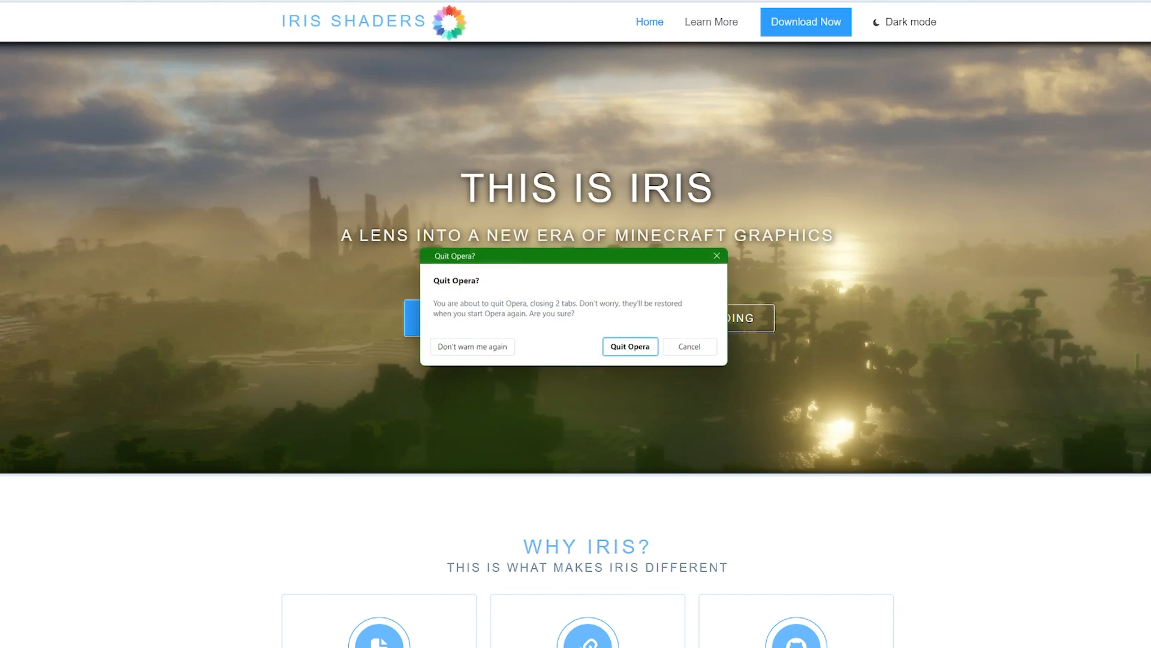
left_click(629, 346)
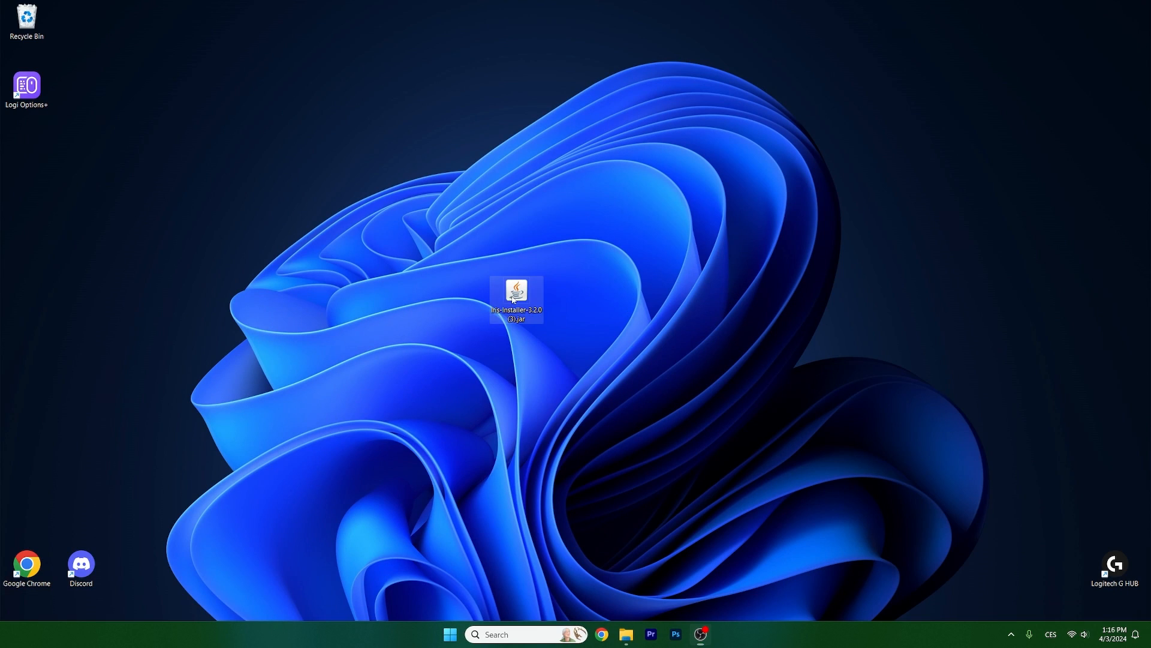
left_click(554, 336)
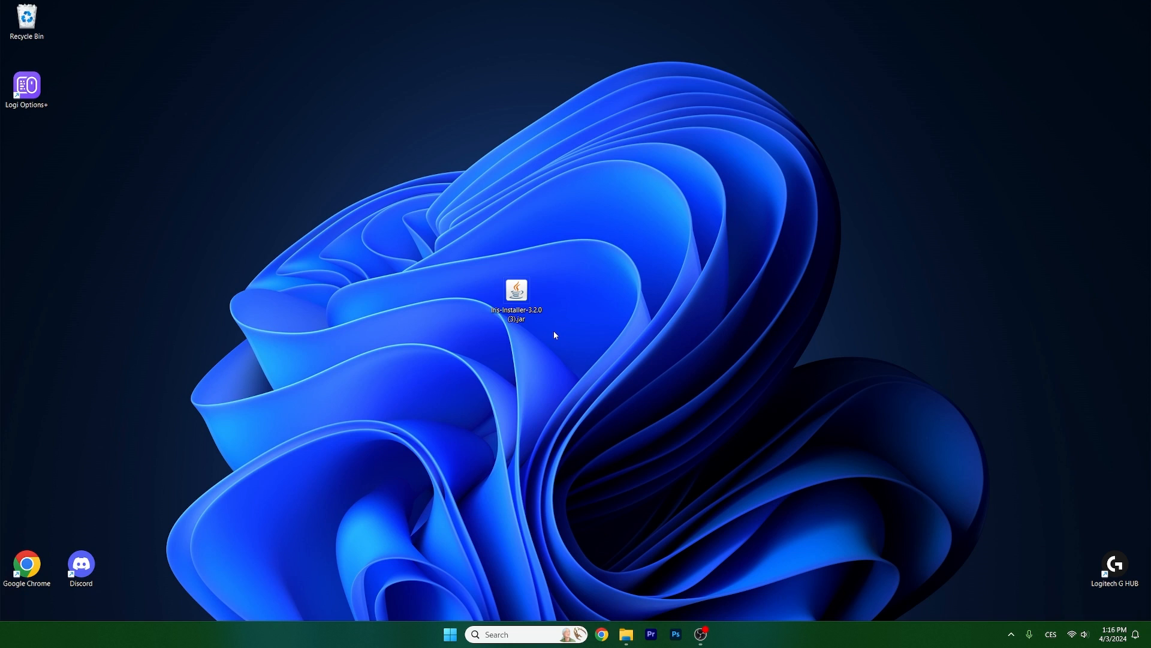
left_click(515, 297)
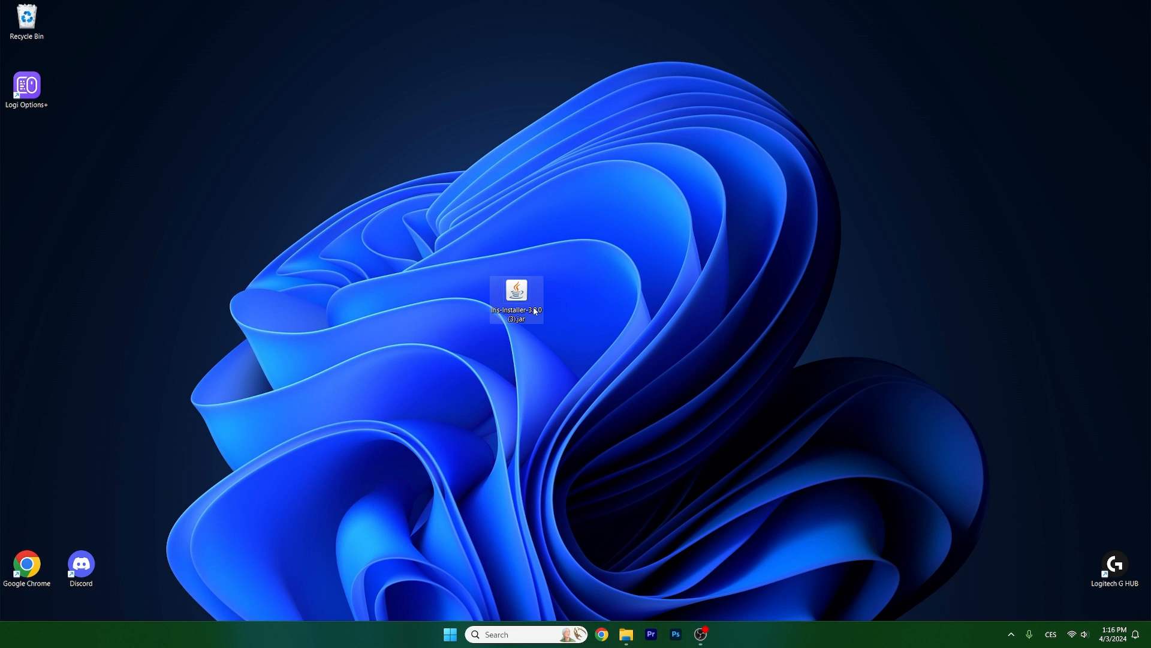
double_click(516, 291)
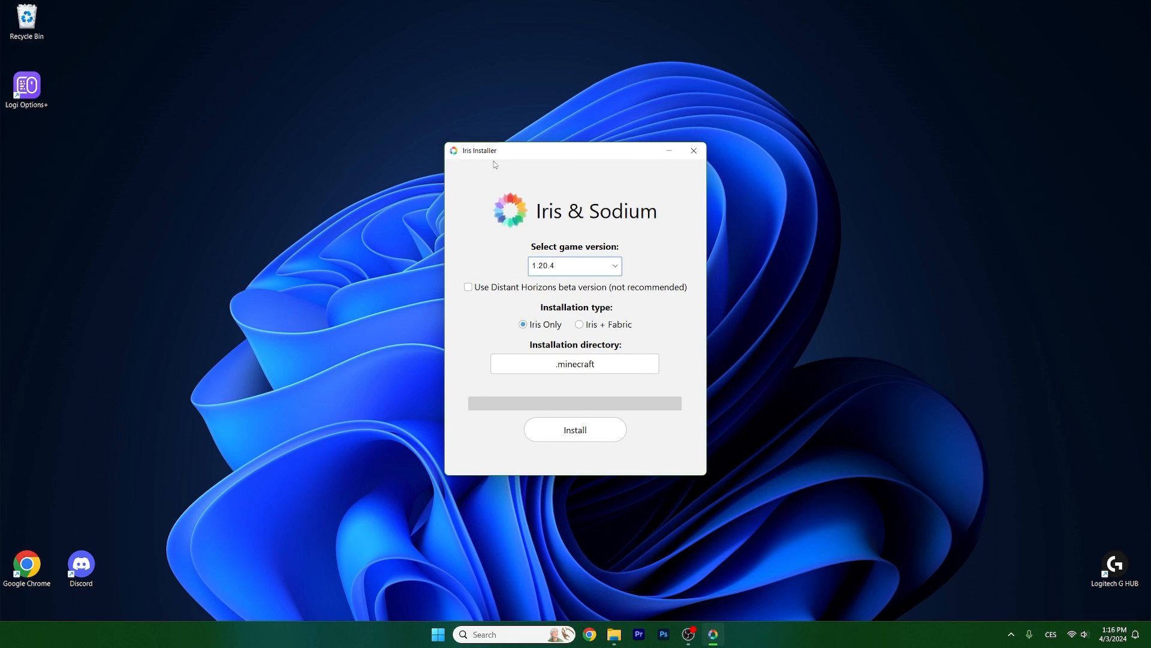
Install Iris + Fabric for 1.20.4 with Distant Horizons beta, updating the existing mods folder
left_click(575, 265)
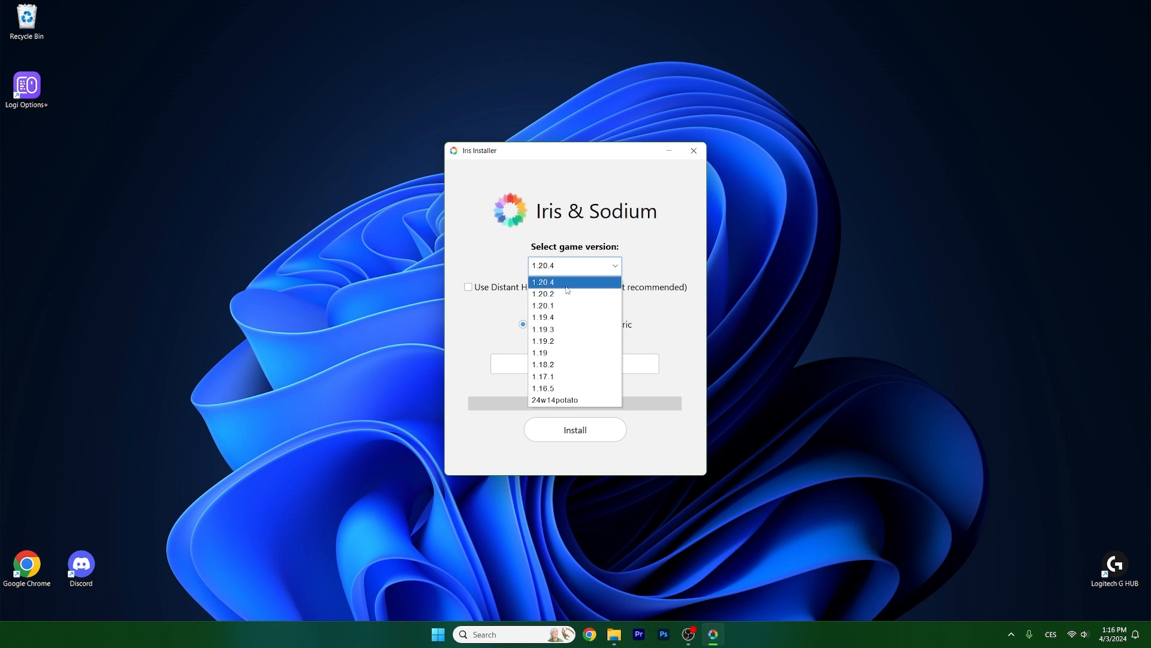
left_click(543, 282)
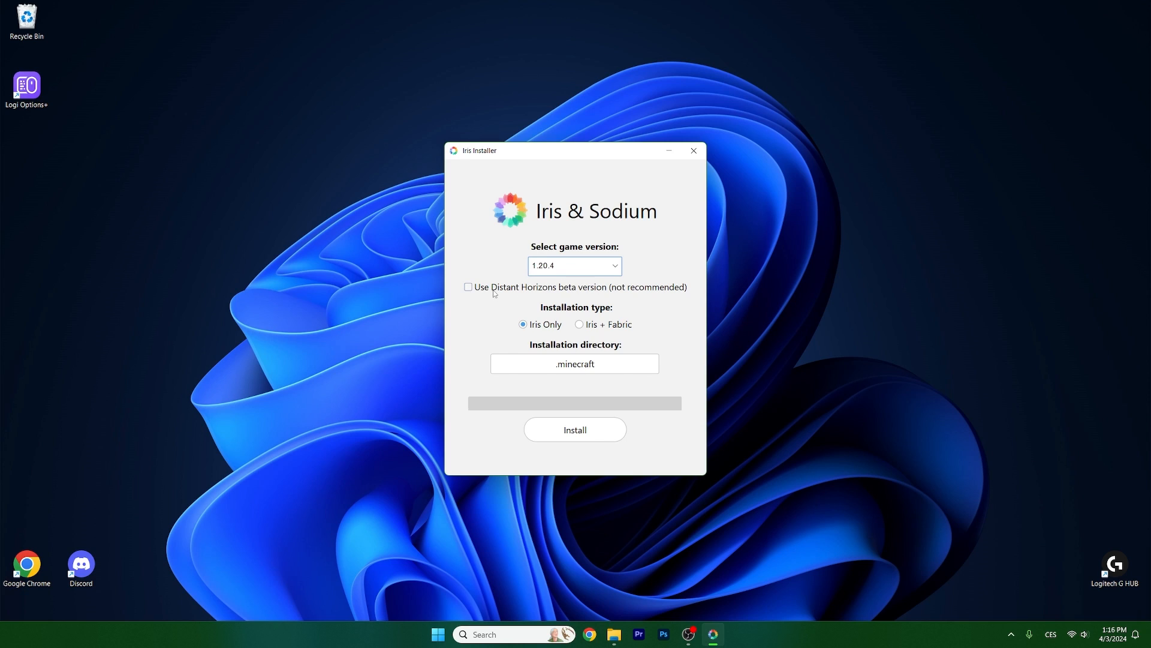
left_click(468, 287)
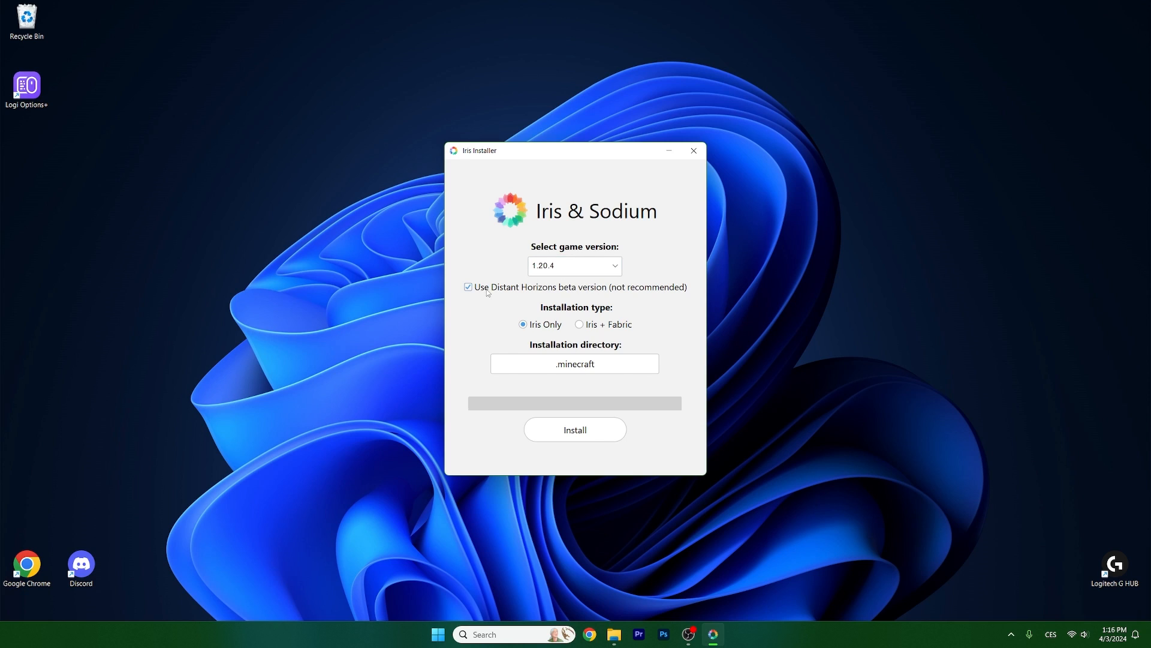
mouse_move(607, 294)
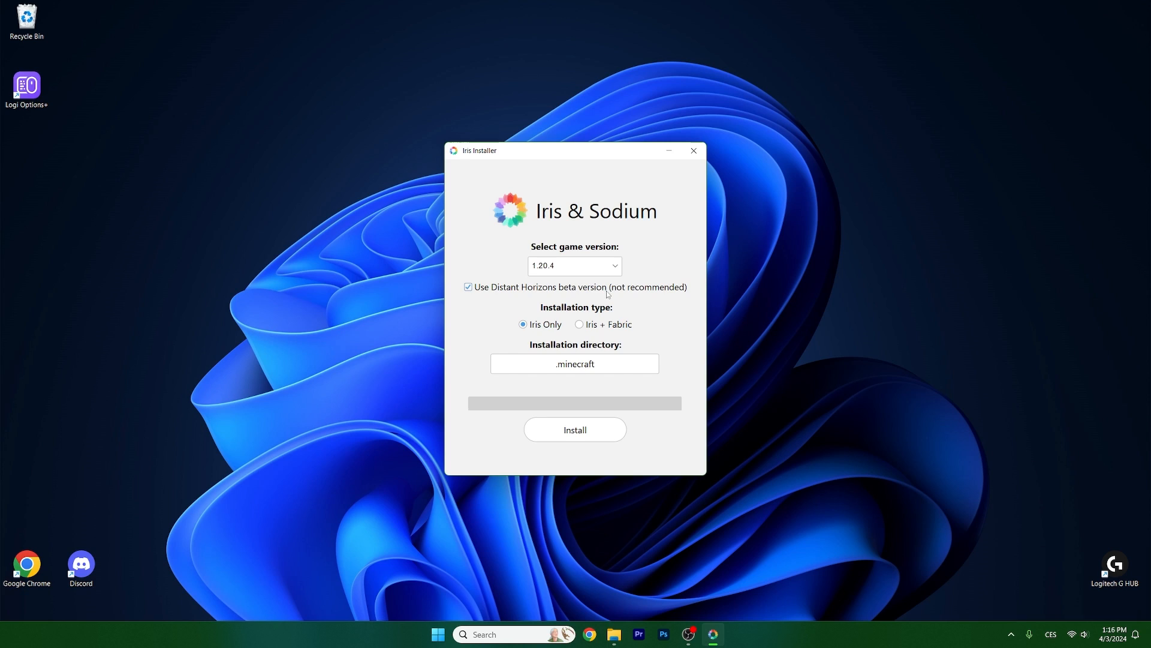
left_click(466, 287)
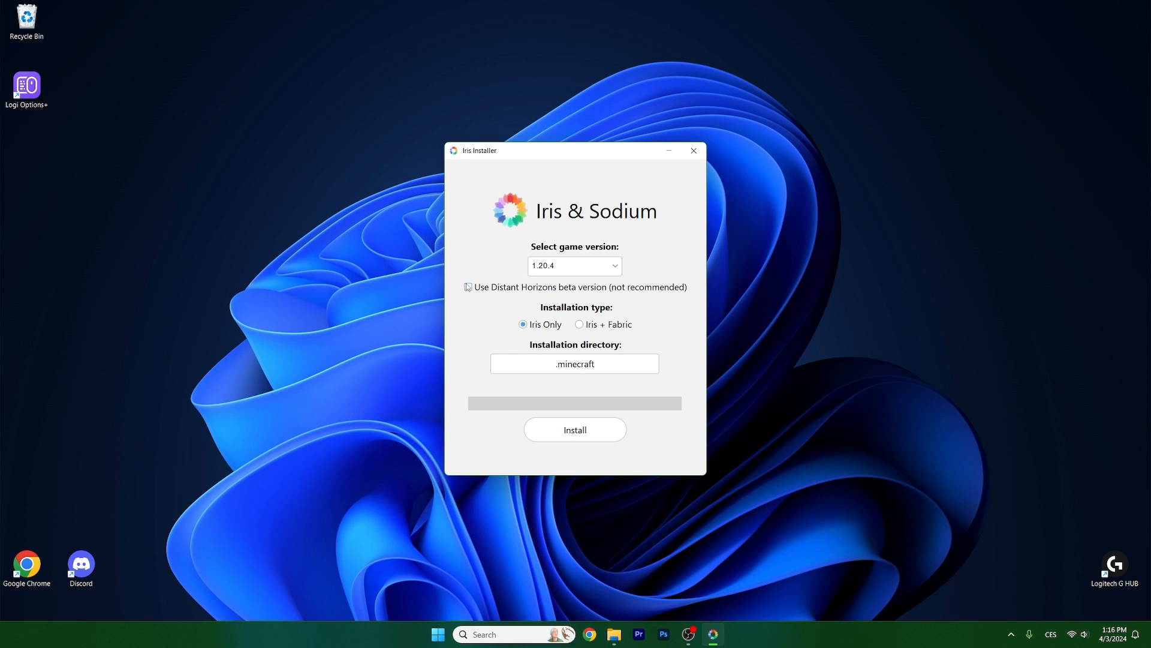
left_click(579, 324)
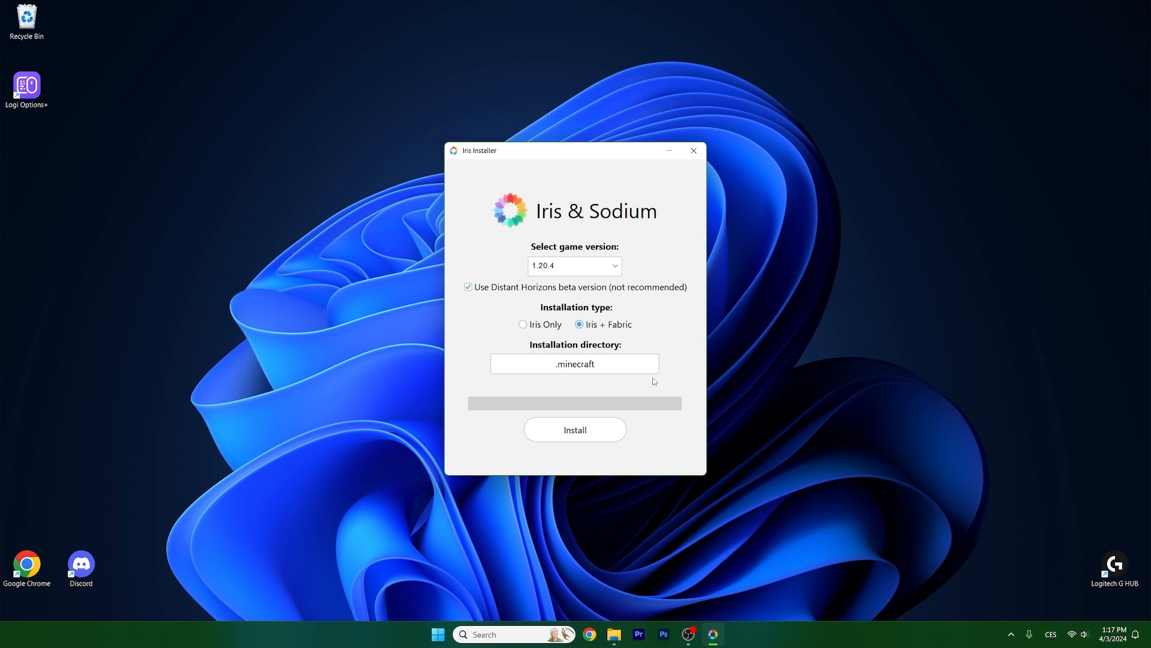
mouse_move(593, 446)
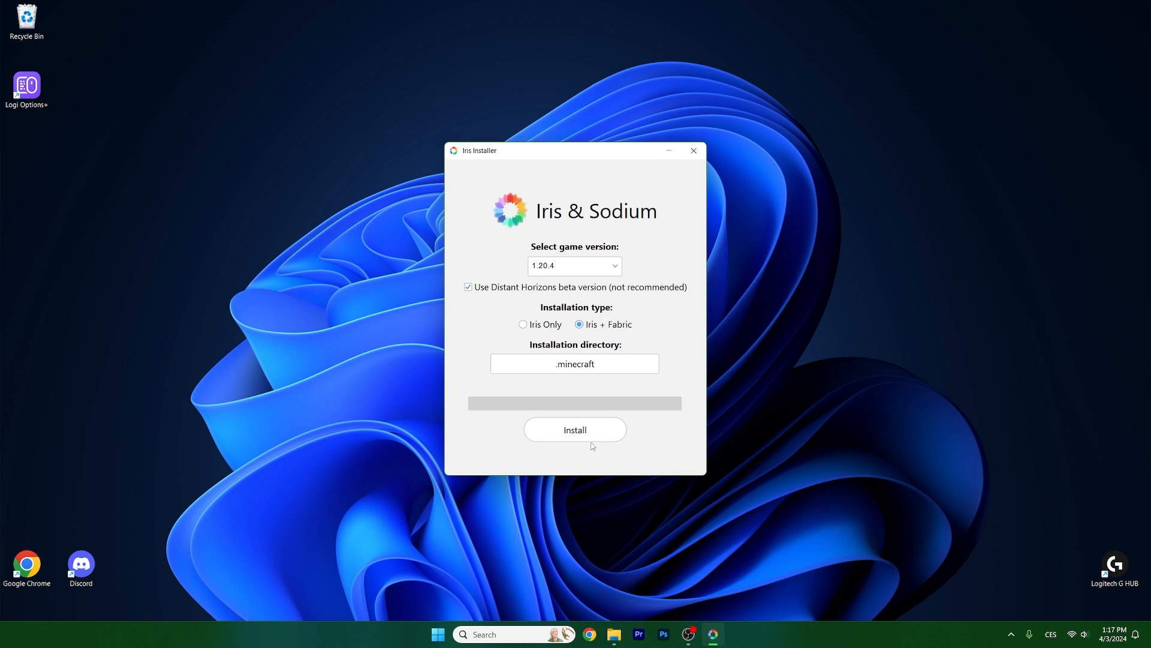
left_click(574, 429)
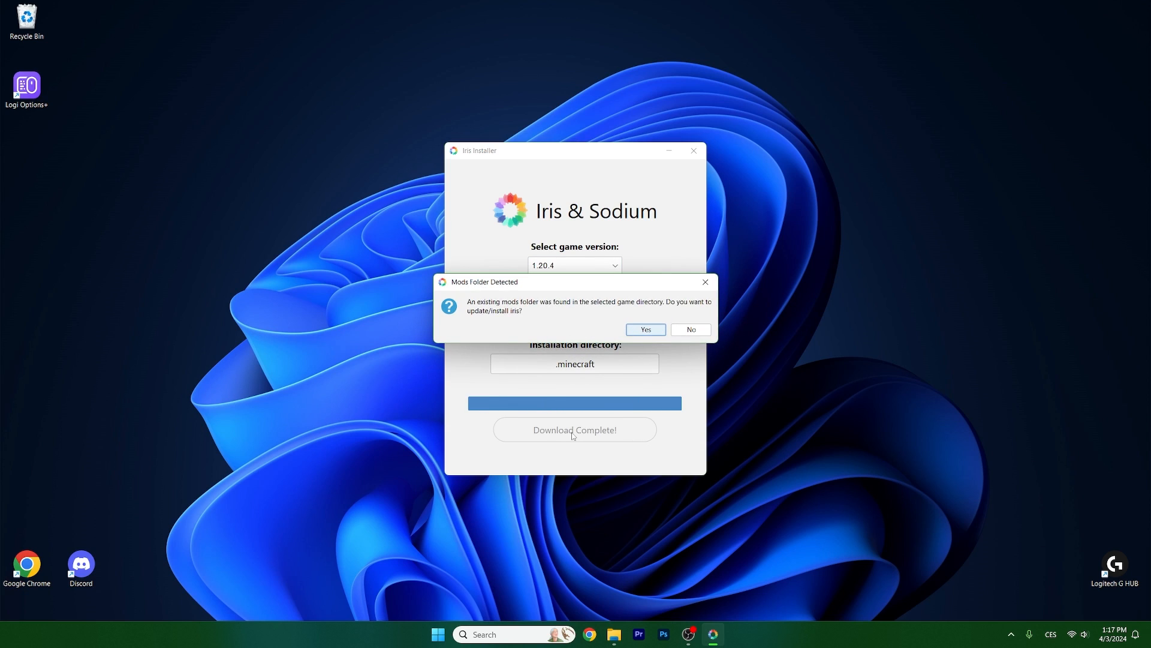
left_click(645, 329)
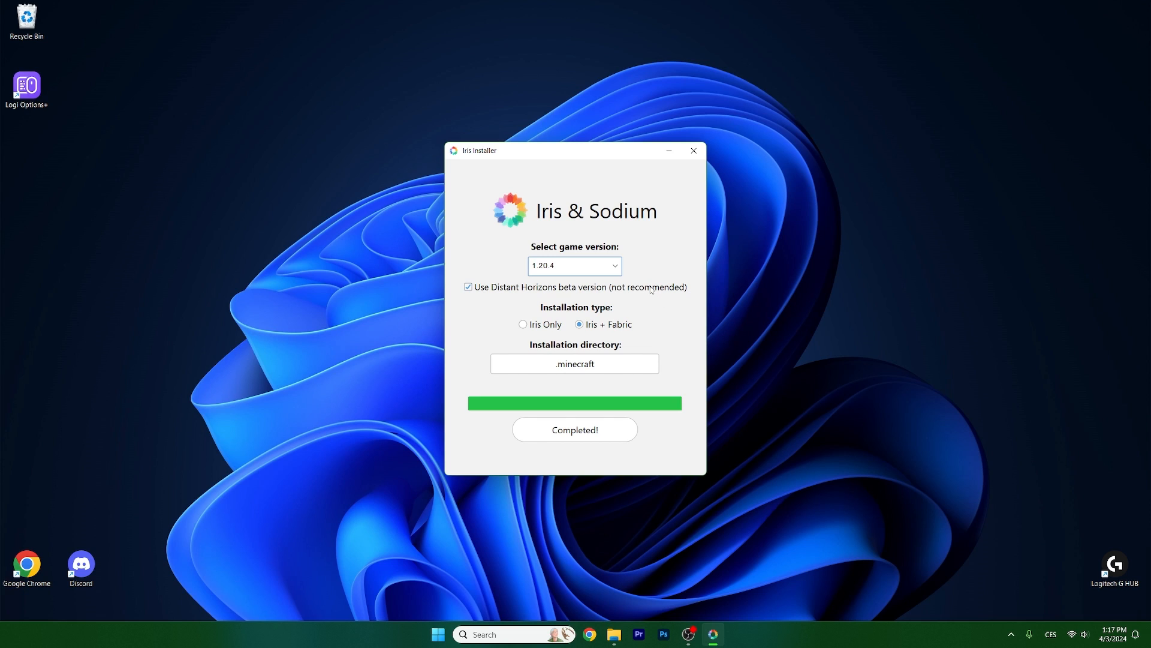
mouse_move(693, 151)
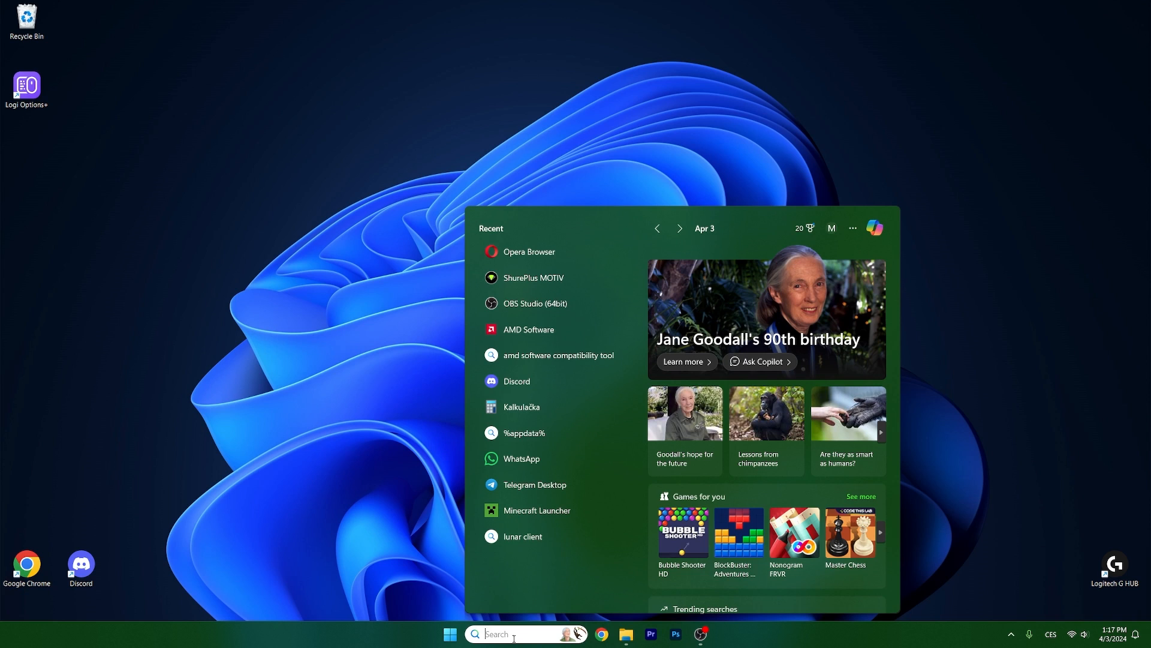
Browse %appdata%\.minecraft\mods to see the Distant Horizons, Fabric API, Indium, Iris and Sodium jars
left_click(625, 634)
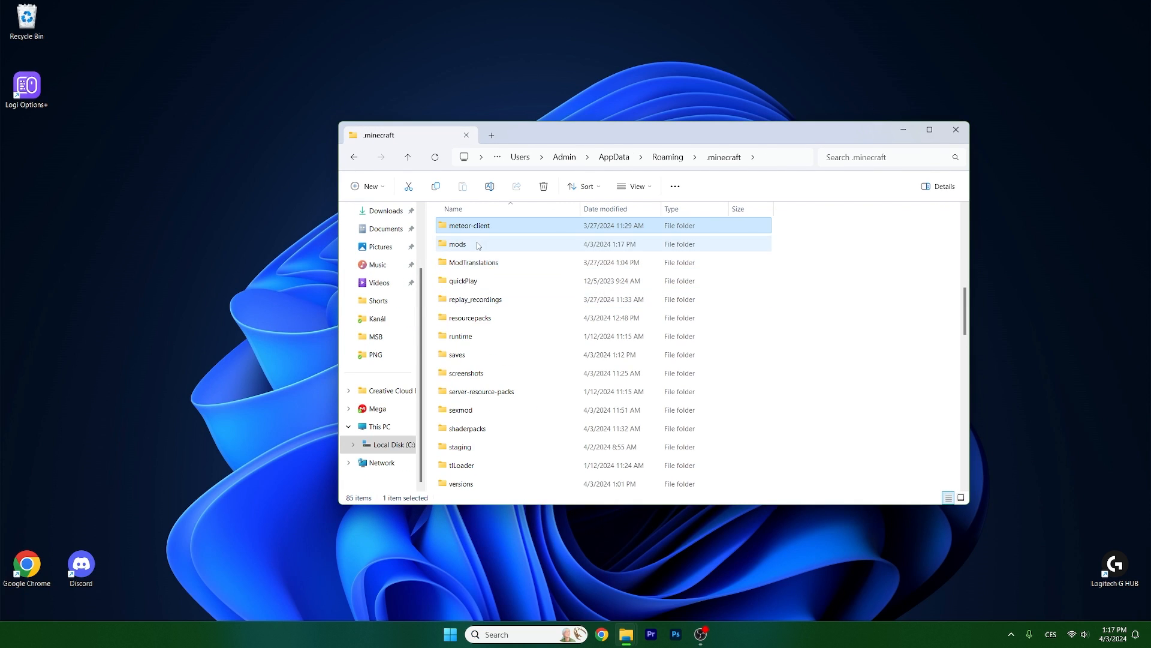
double_click(457, 244)
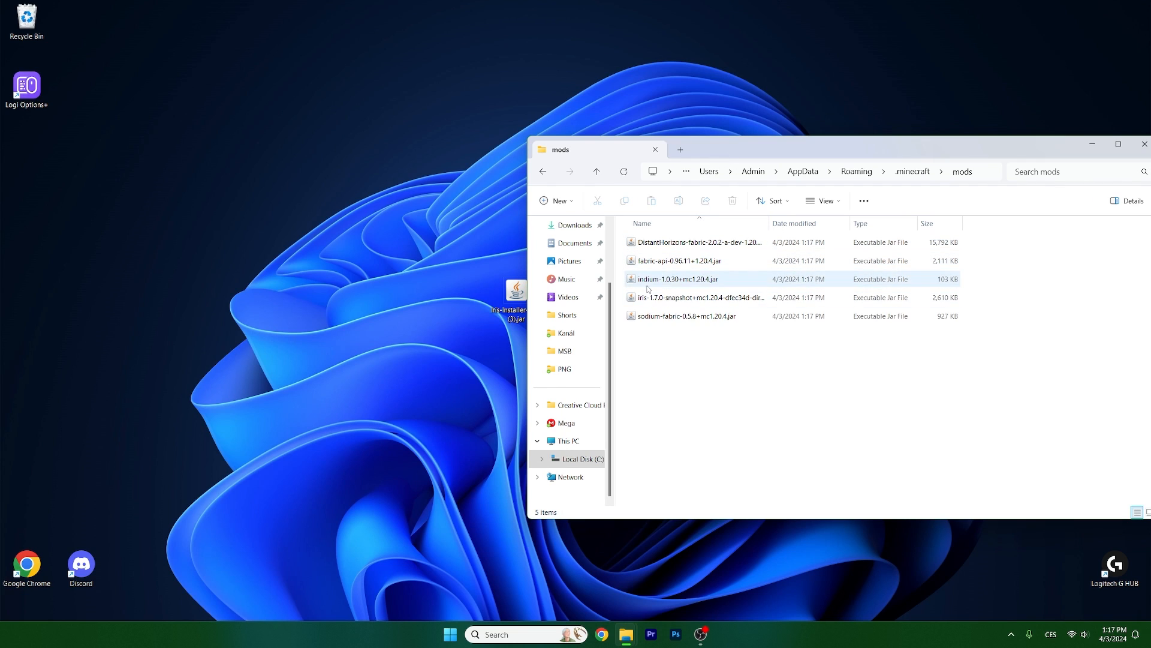
left_click(686, 315)
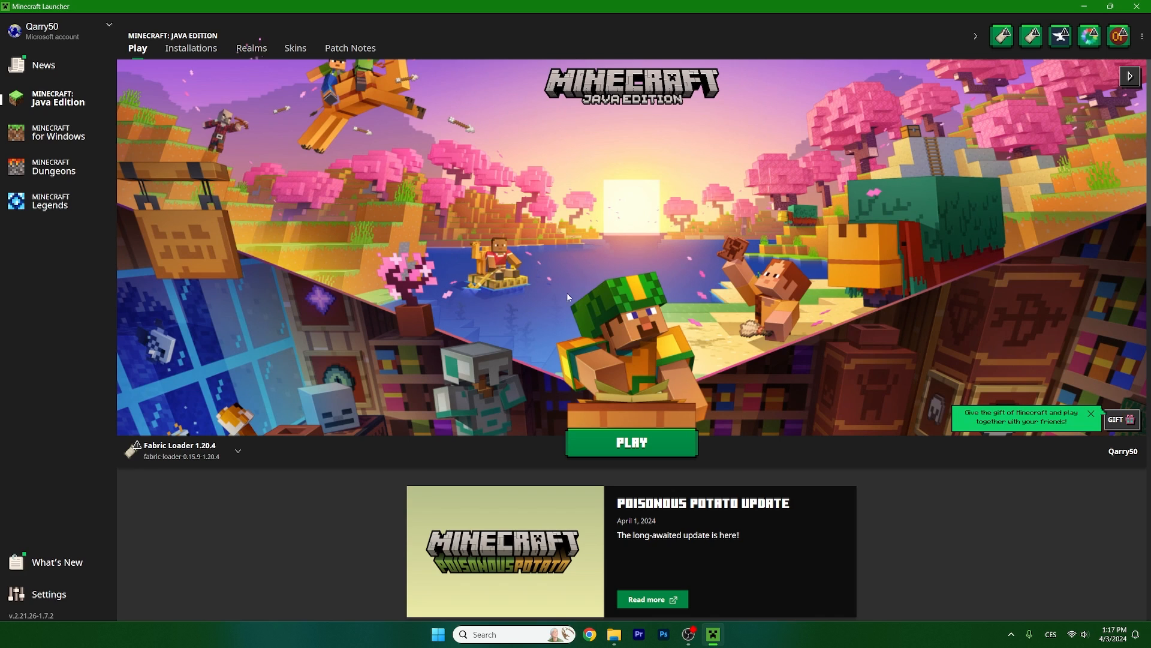
Keep the Fabric Loader 1.20.4 profile and show the launcher's Installations list
left_click(237, 450)
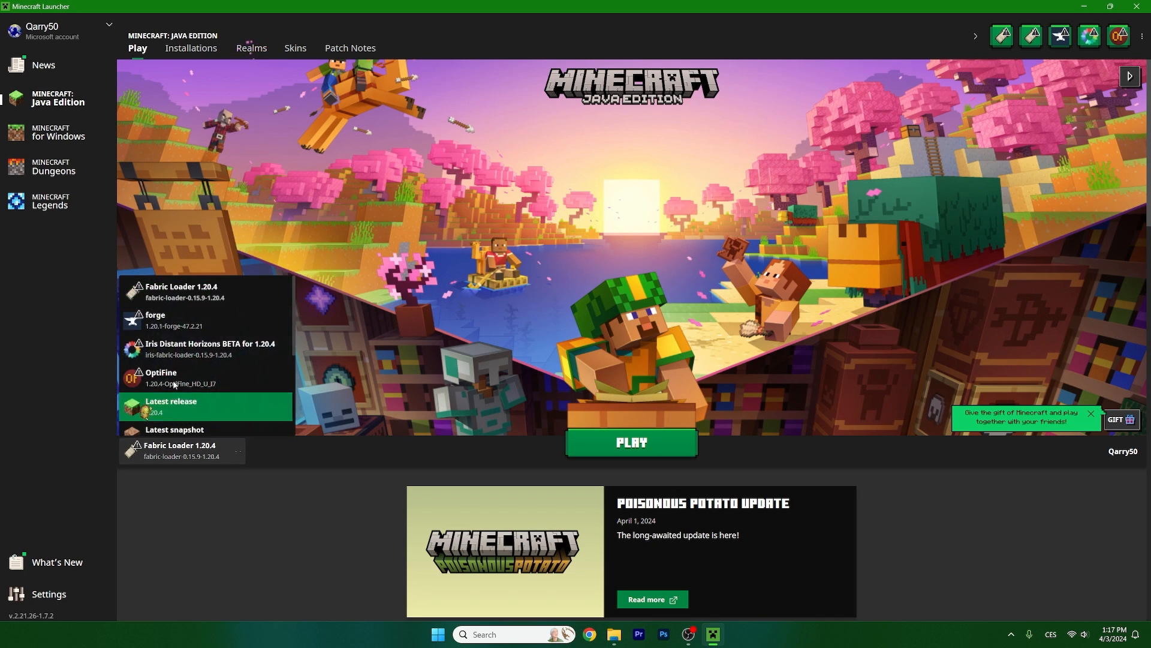
left_click(181, 449)
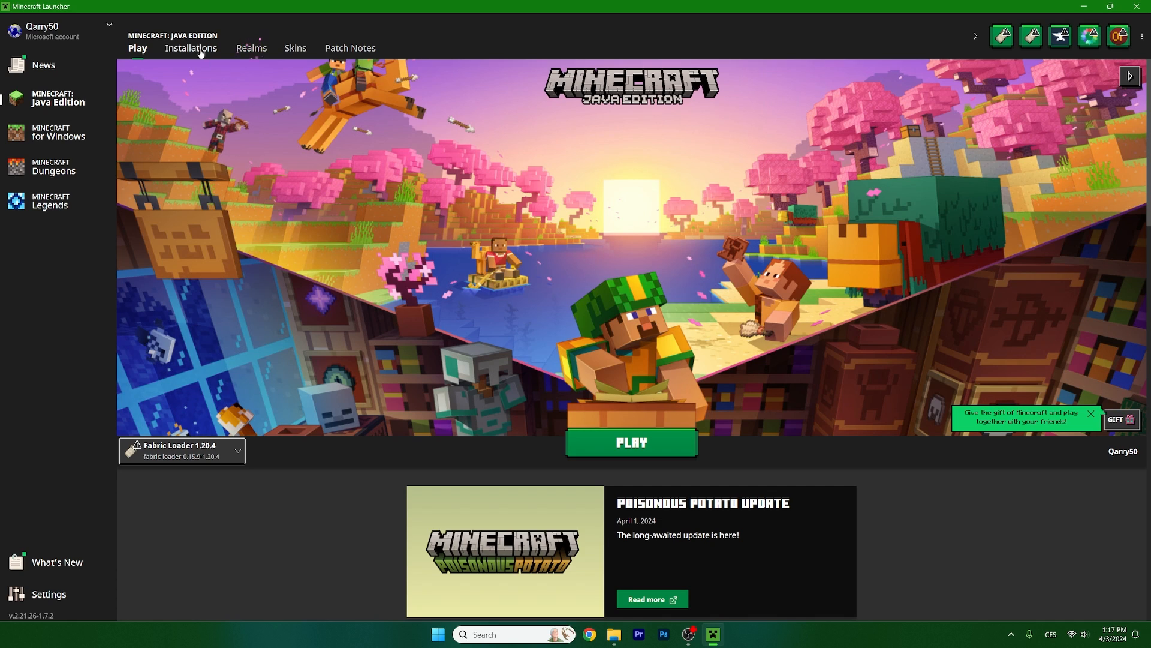
left_click(191, 48)
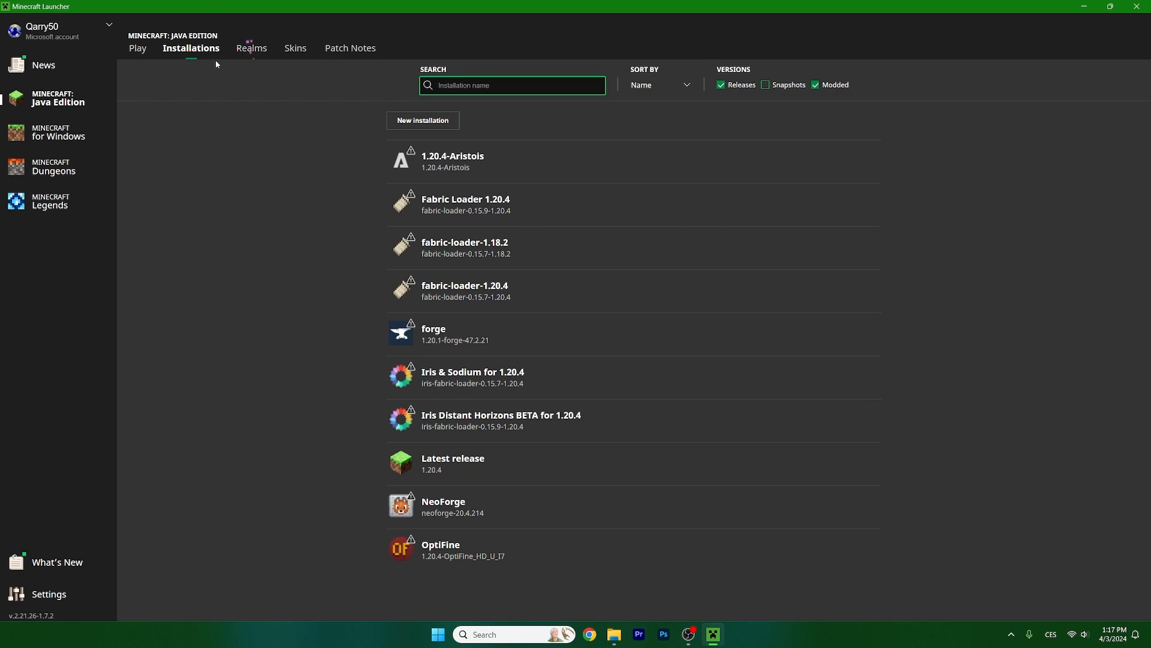
Edit Fabric Loader 1.20.4's JVM arguments to -Xmx16G and save the installation
left_click(871, 204)
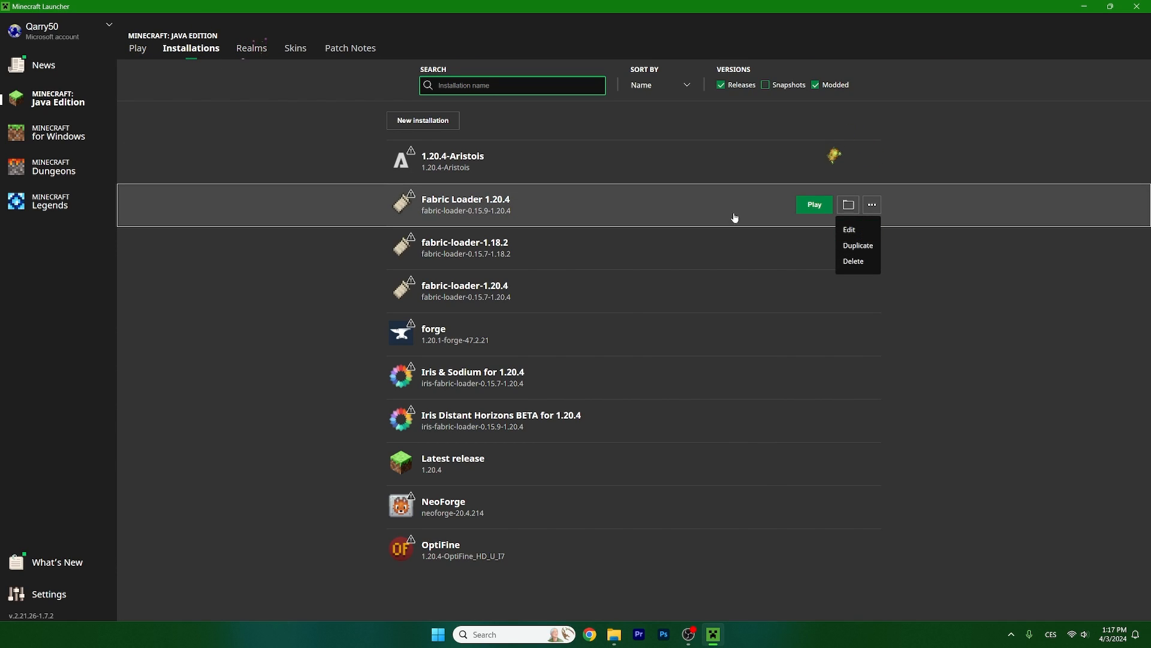
left_click(848, 231)
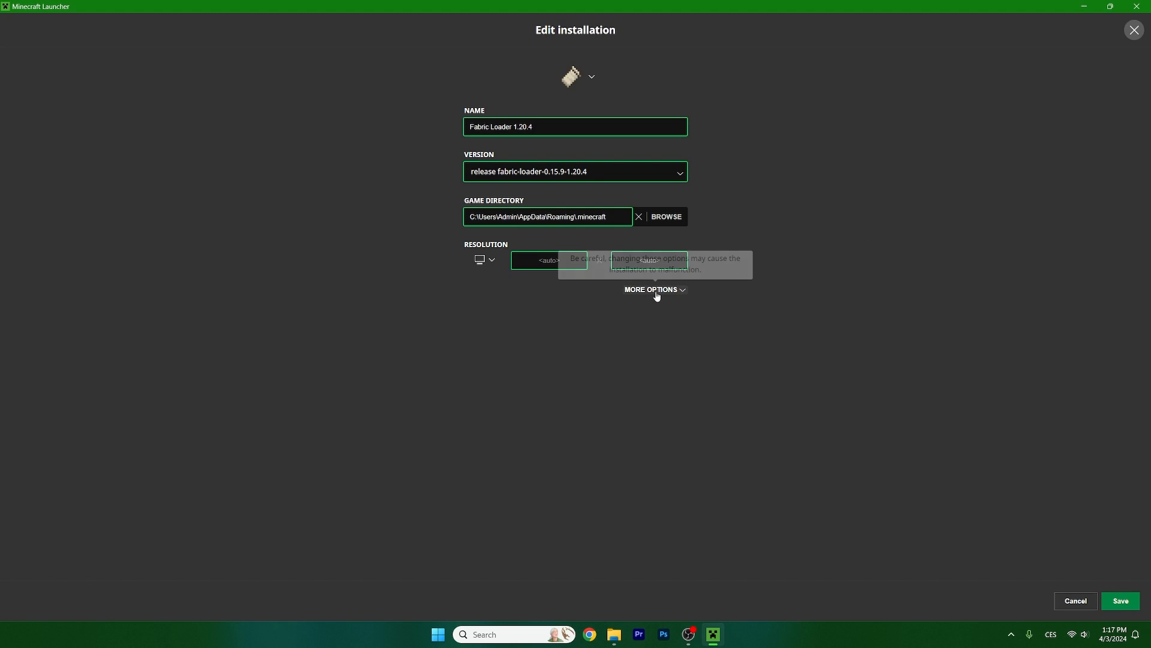
left_click(652, 289)
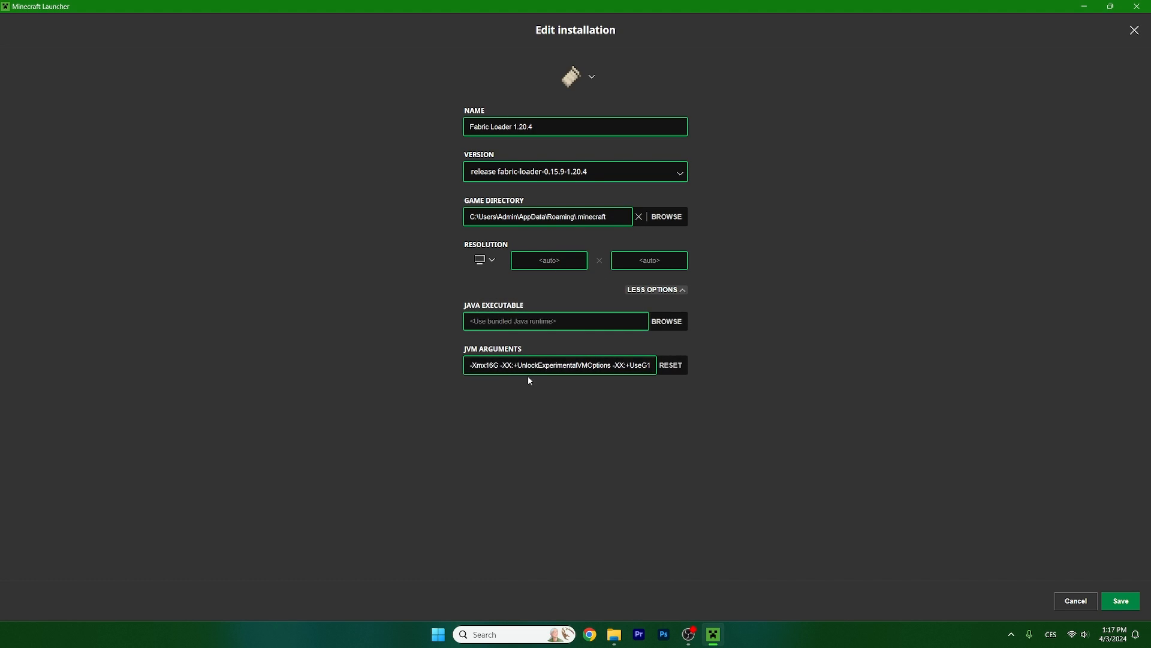
left_click(558, 364)
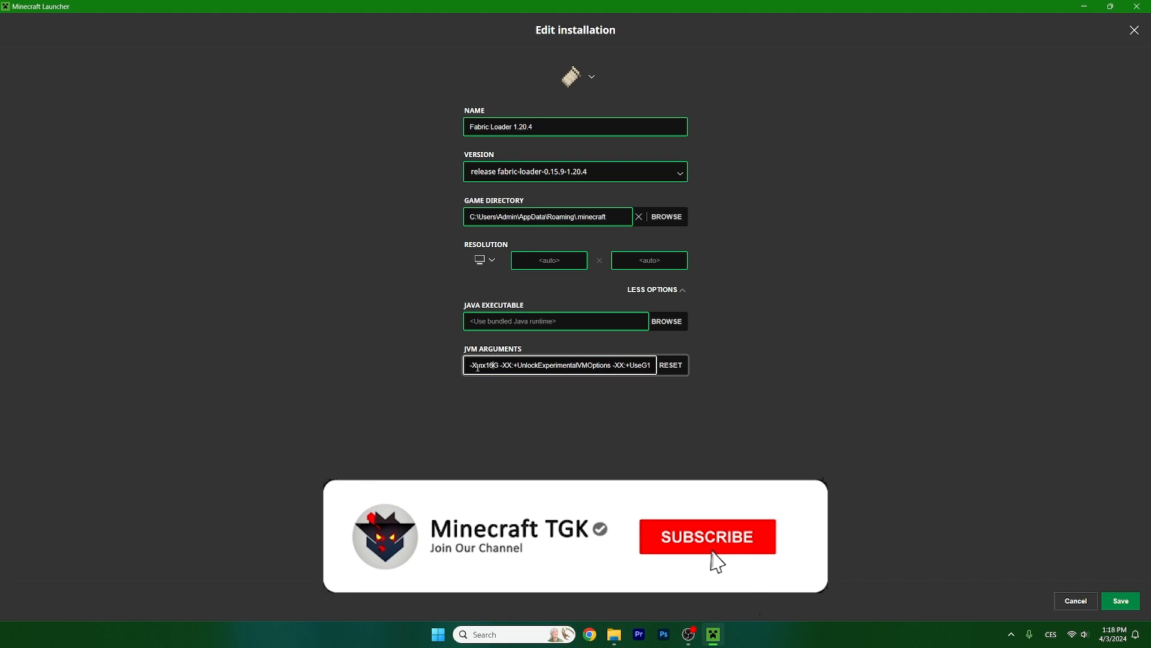
left_click(707, 536)
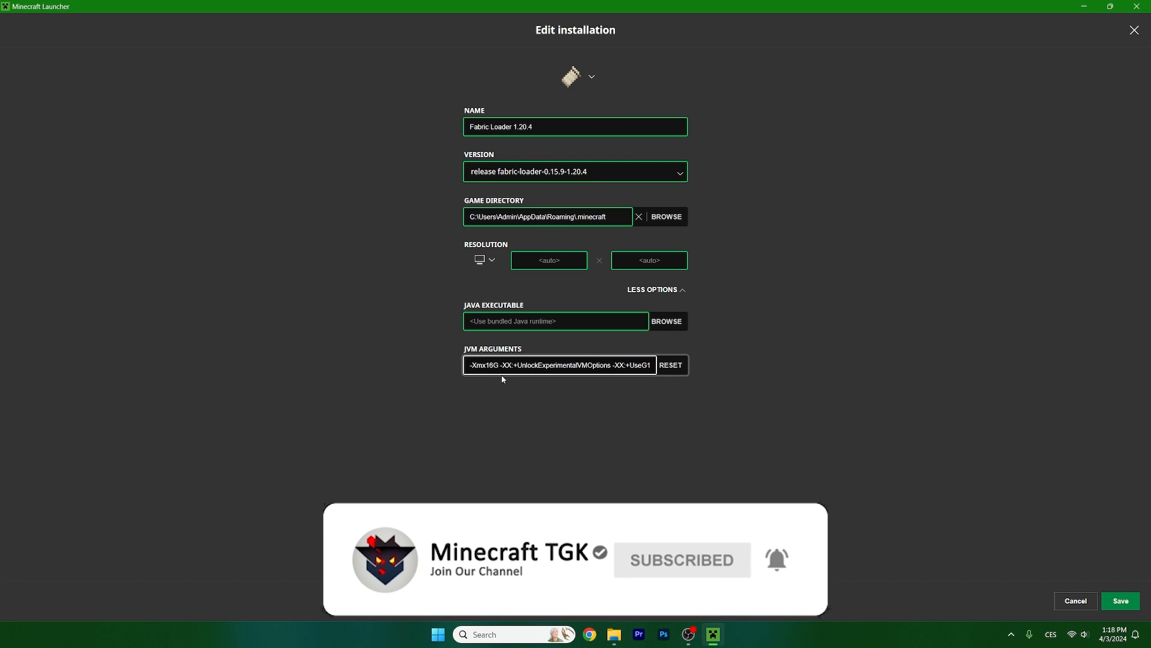
left_click(1121, 601)
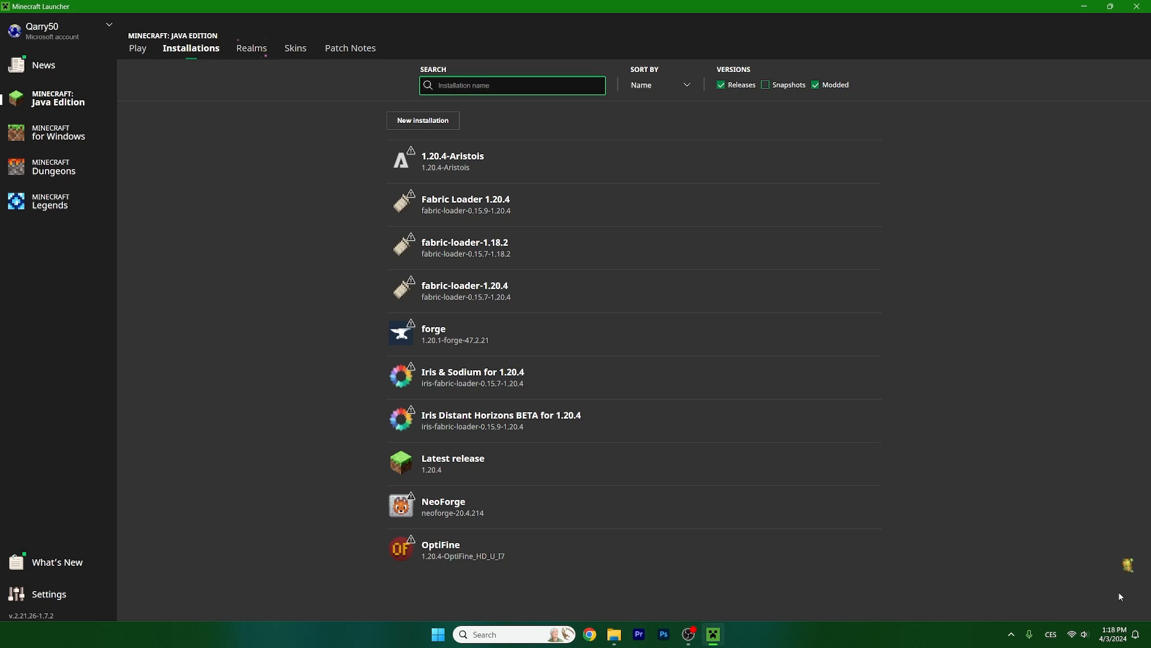
Launch Minecraft with the Fabric Loader 1.20.4 profile from the Play page
left_click(137, 48)
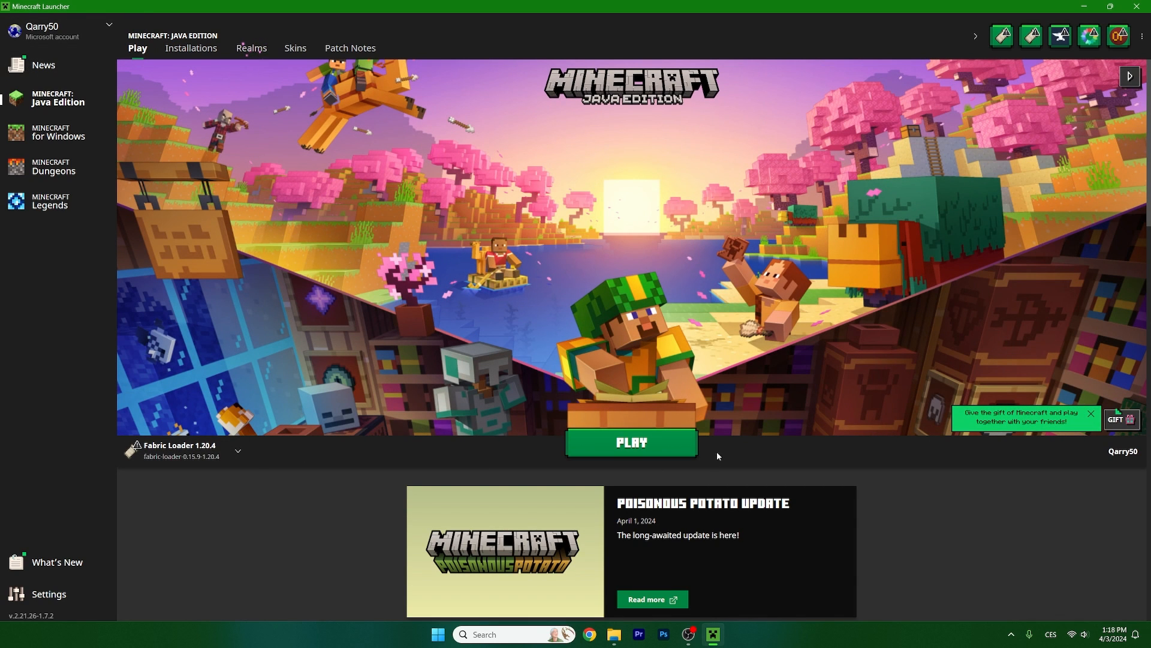
left_click(630, 442)
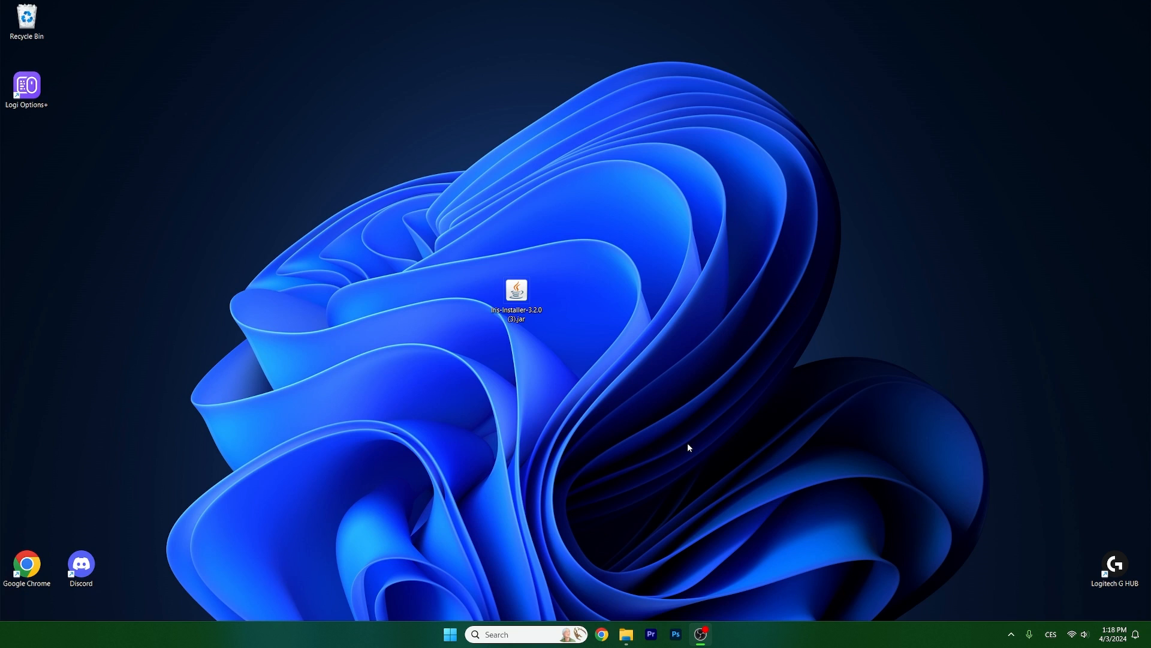
double_click(516, 289)
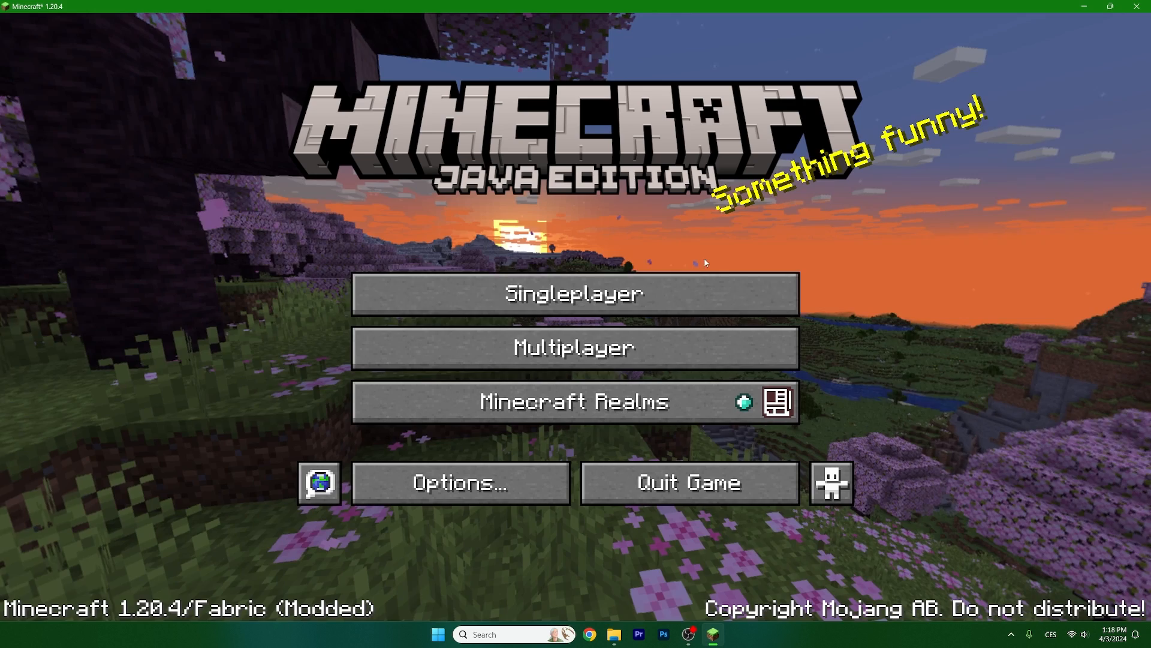
Create a new singleplayer world in Creative mode and enter it
left_click(574, 293)
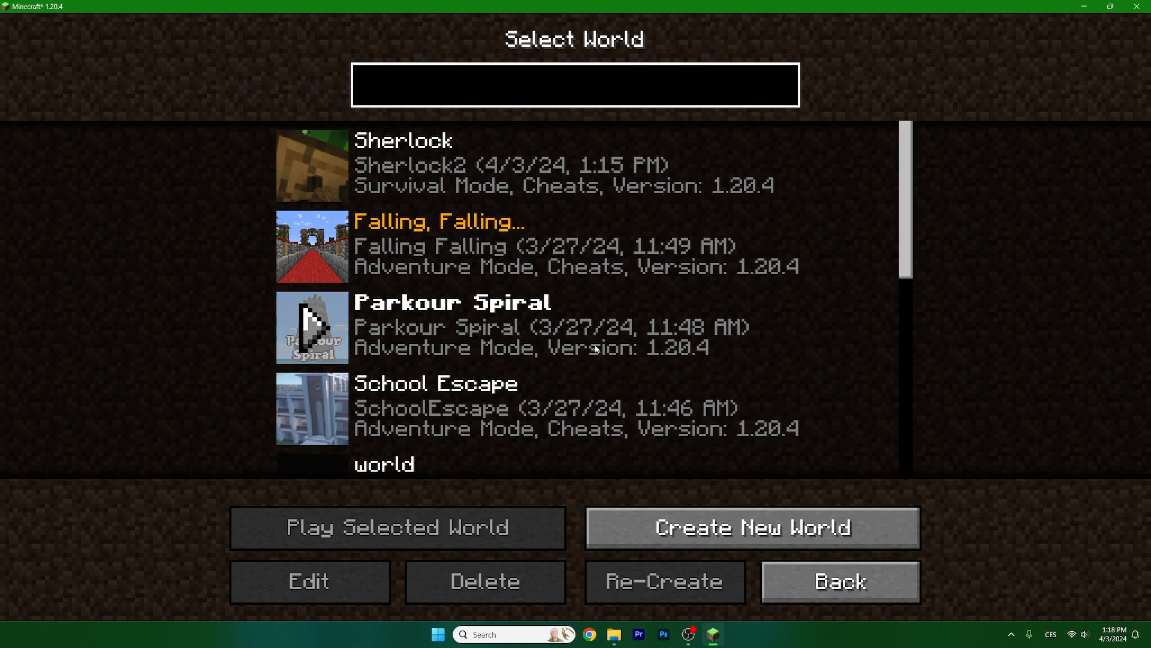
left_click(751, 527)
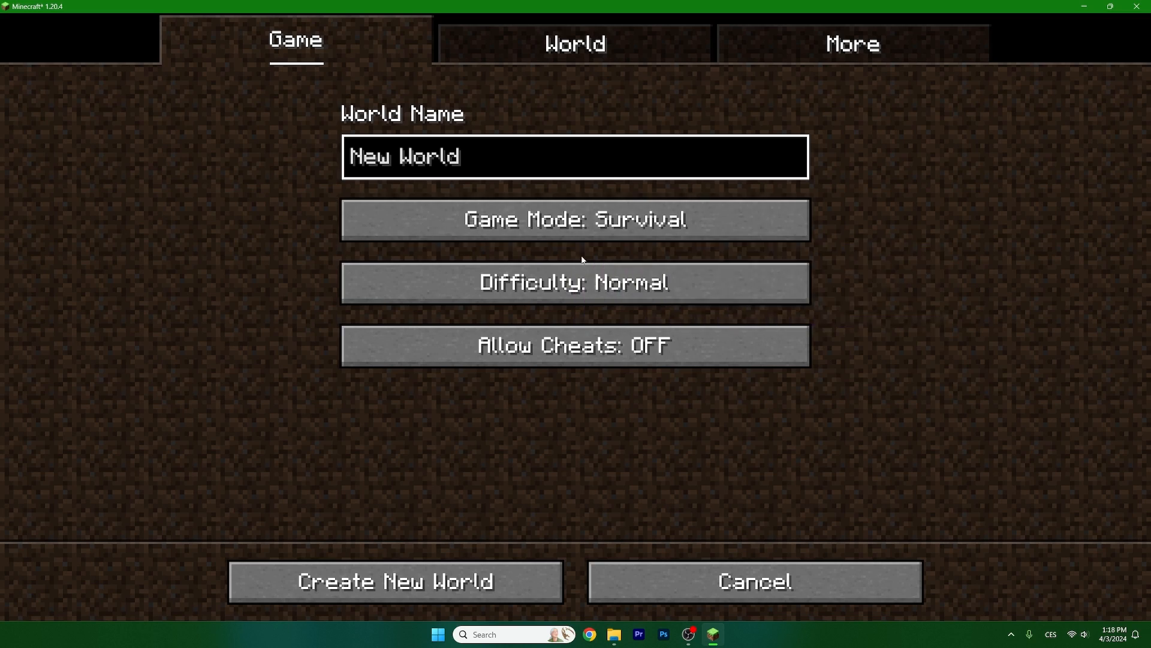
left_click(575, 218)
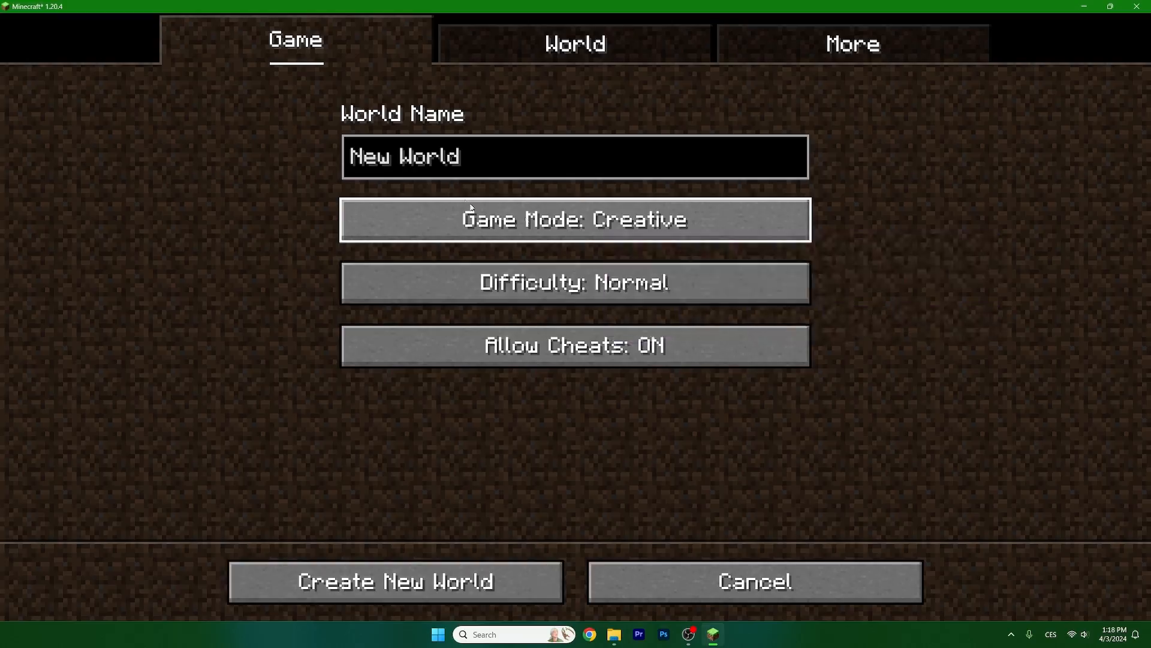
left_click(395, 580)
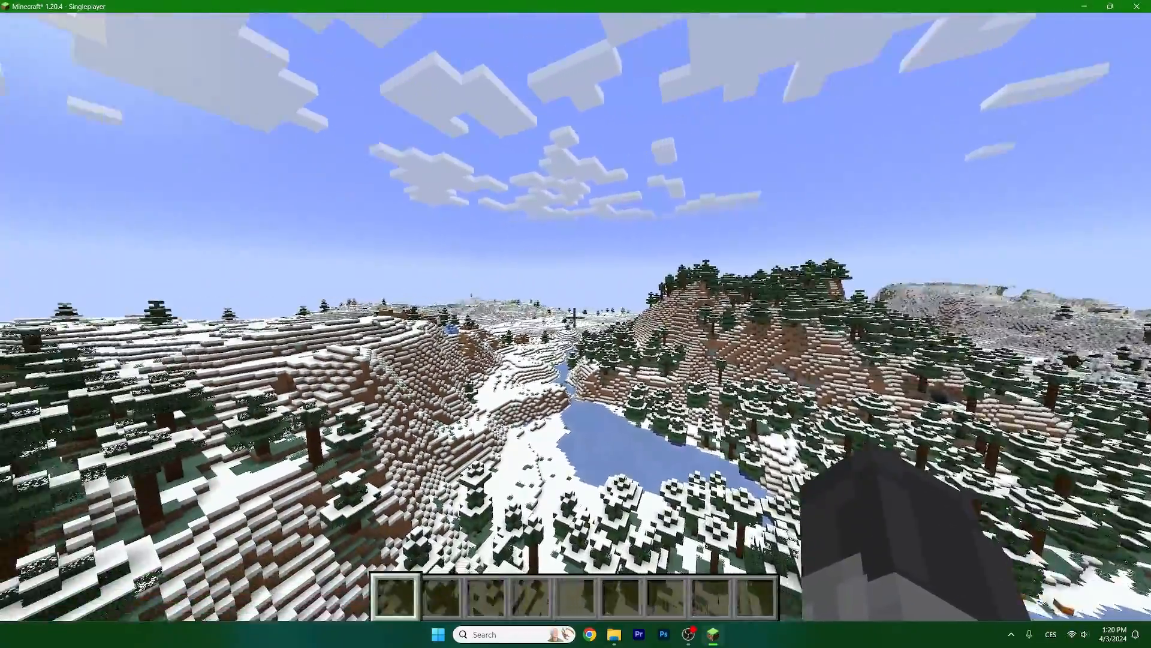
Toggle Distant Horizons Enable Rendering off and back to True, then leave its config
key("Escape")
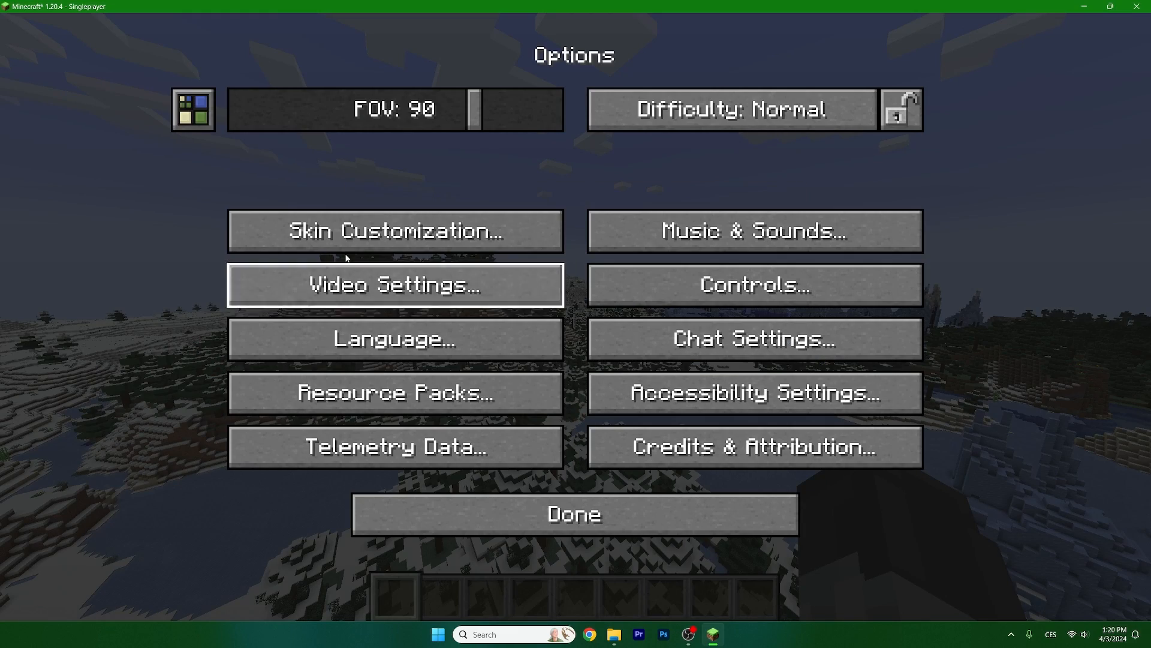
left_click(395, 286)
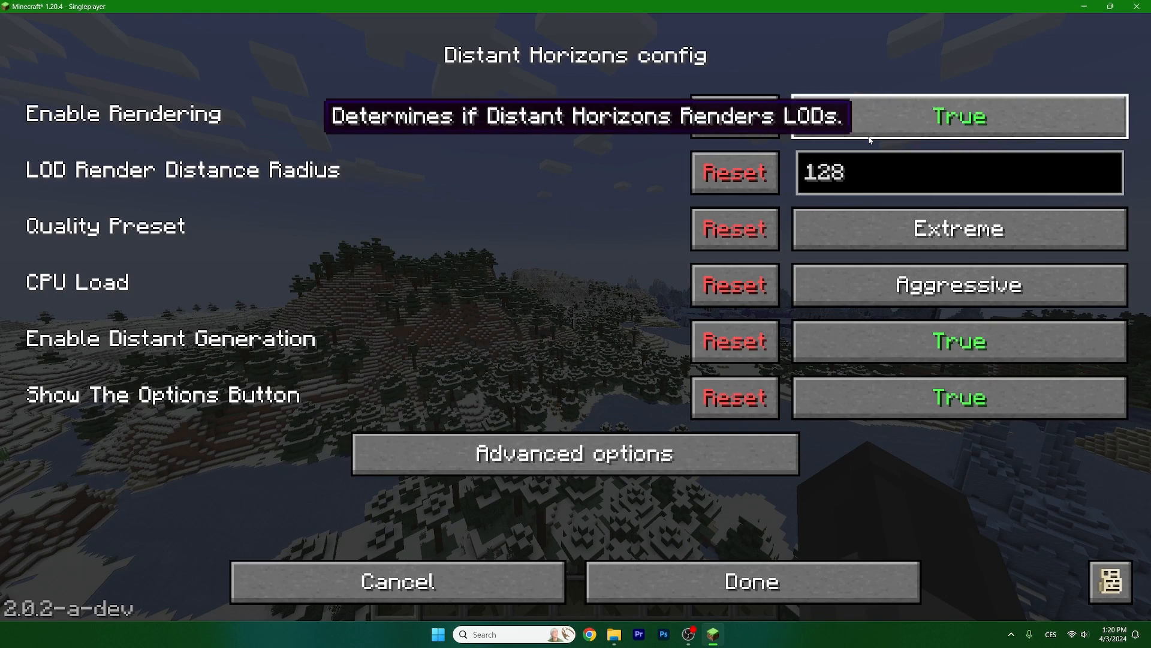
left_click(959, 115)
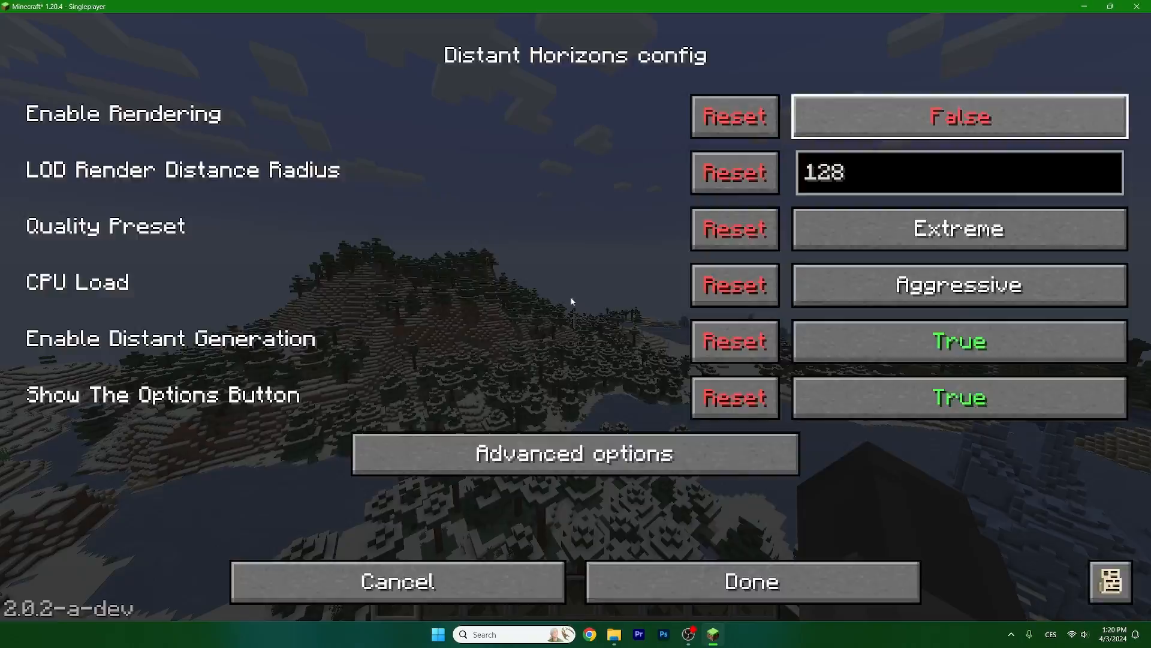
left_click(751, 580)
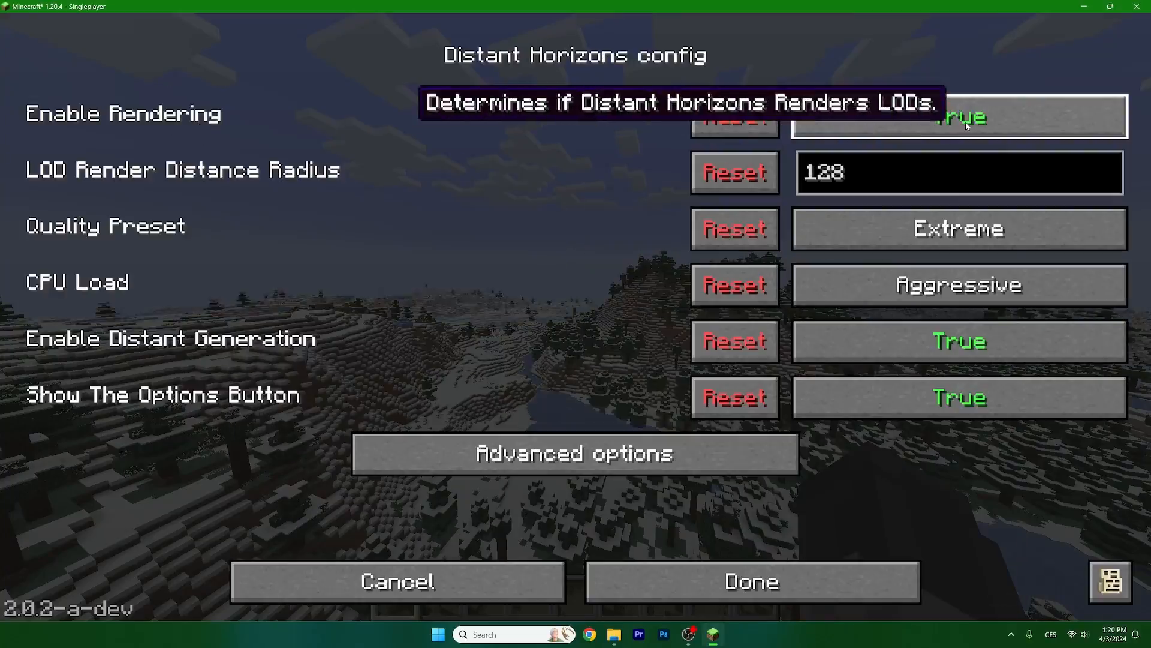
left_click(751, 581)
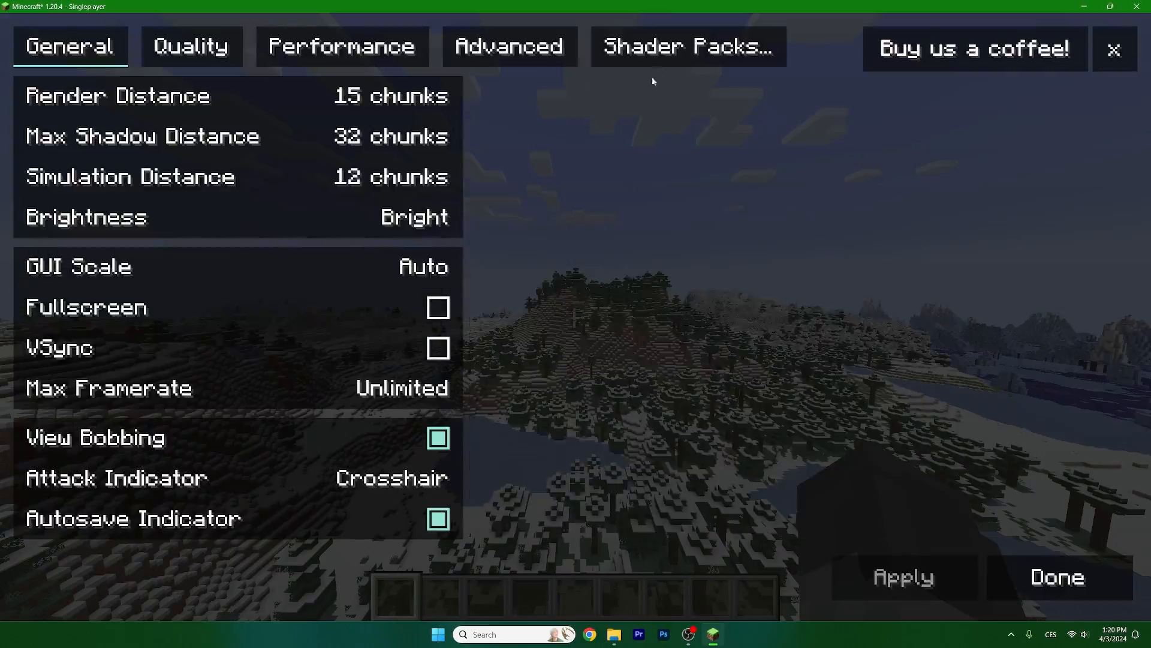
Apply the Bliss-Shader-DH.zip shader pack and return to the world
left_click(687, 47)
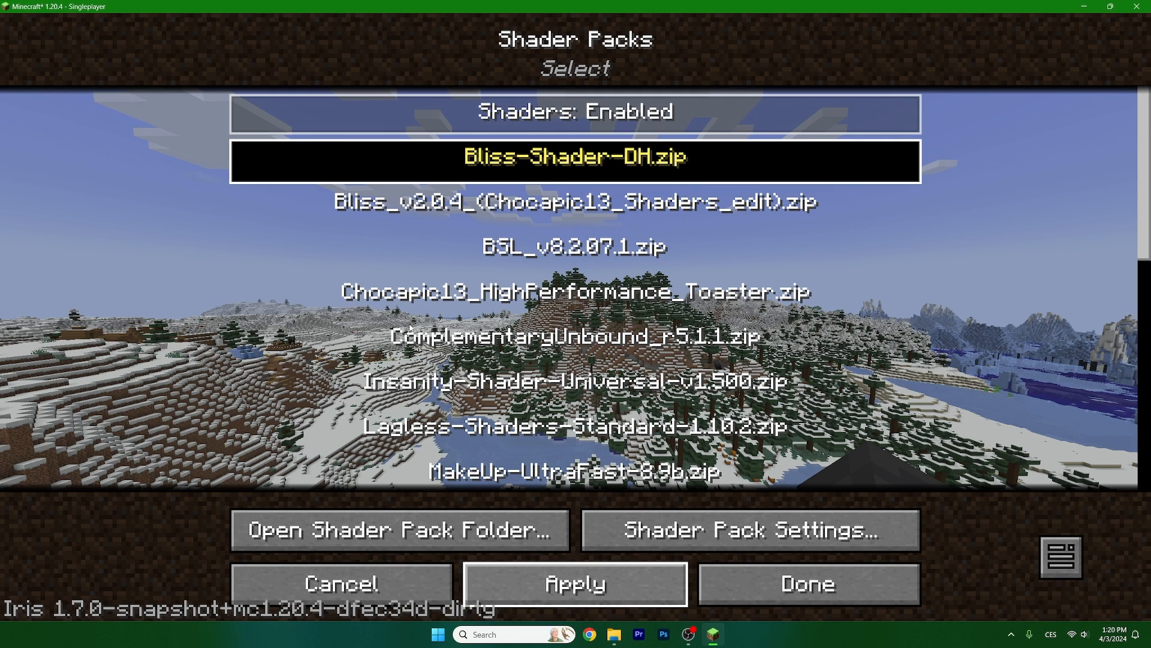
left_click(575, 339)
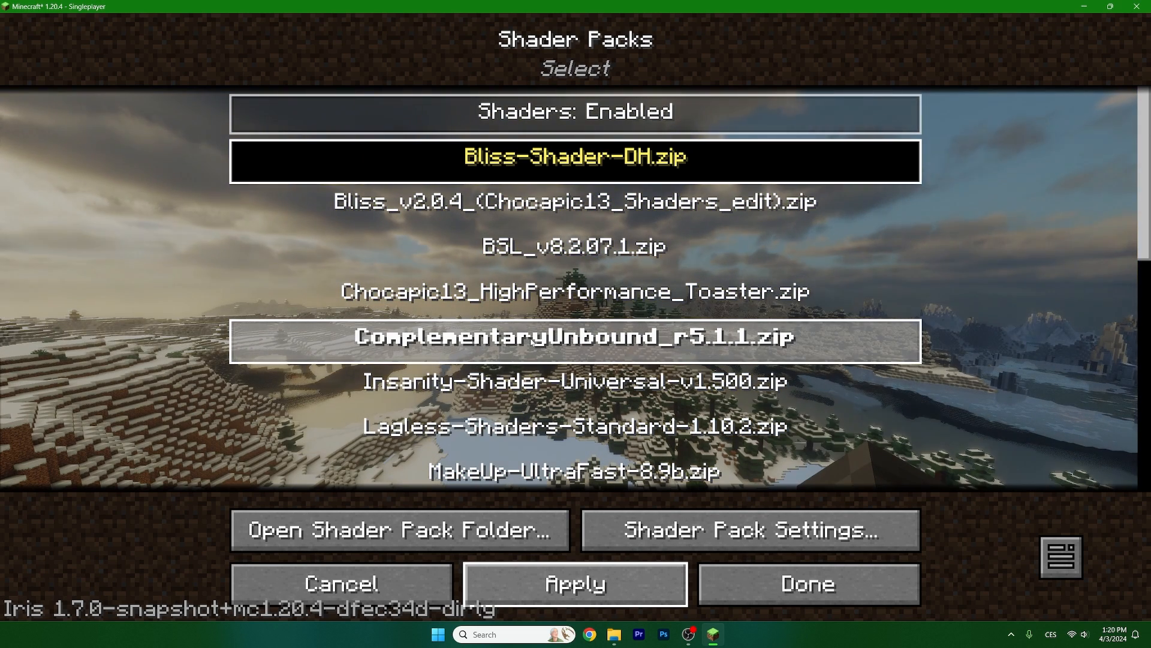
left_click(806, 584)
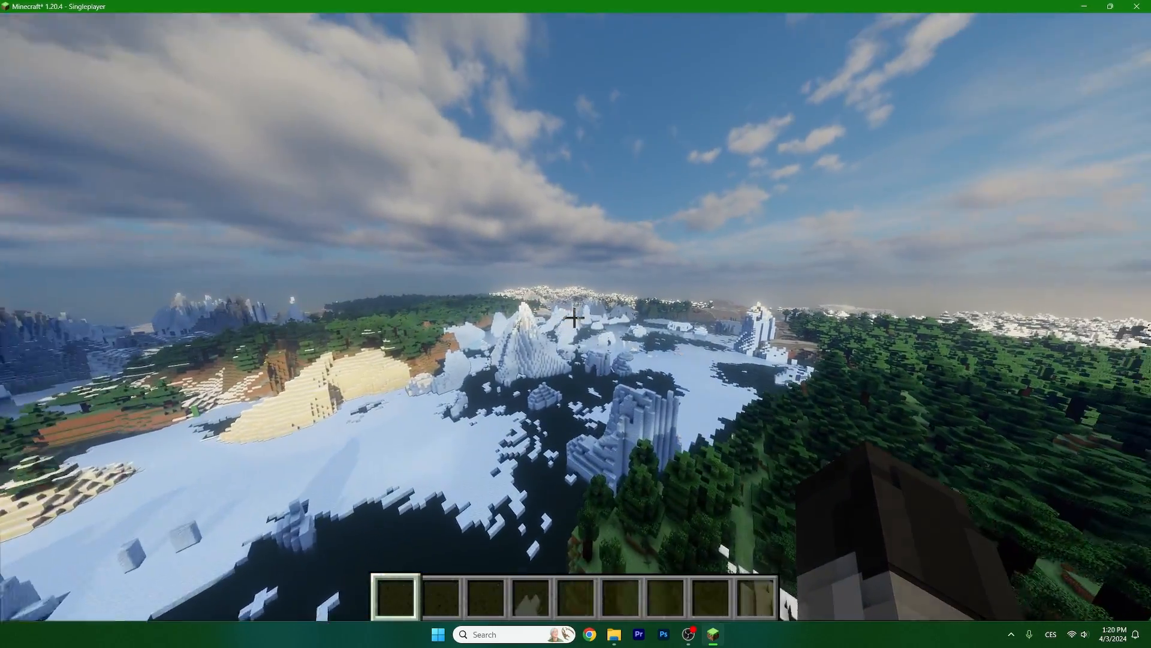
mouse_move(575, 322)
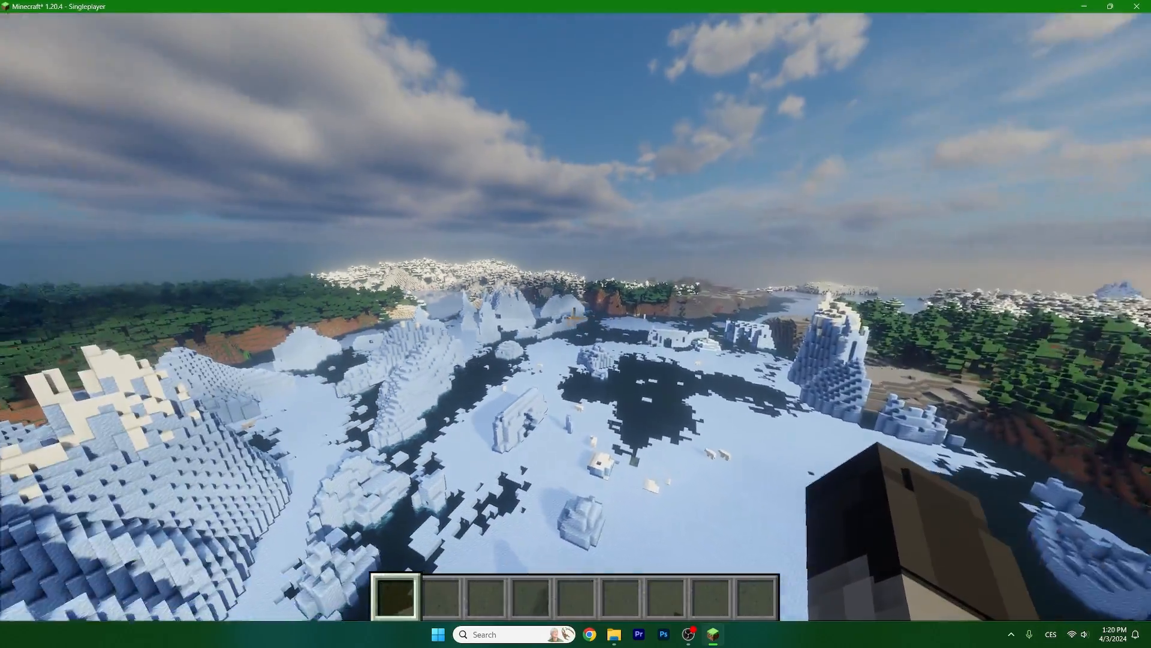
mouse_move(576, 324)
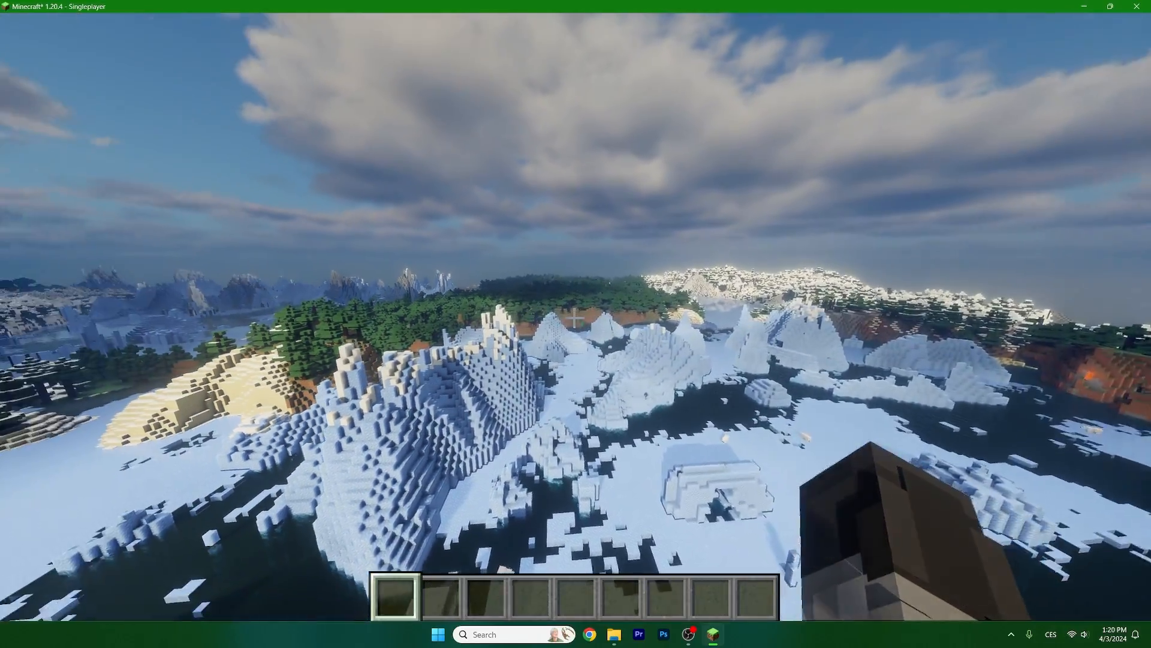